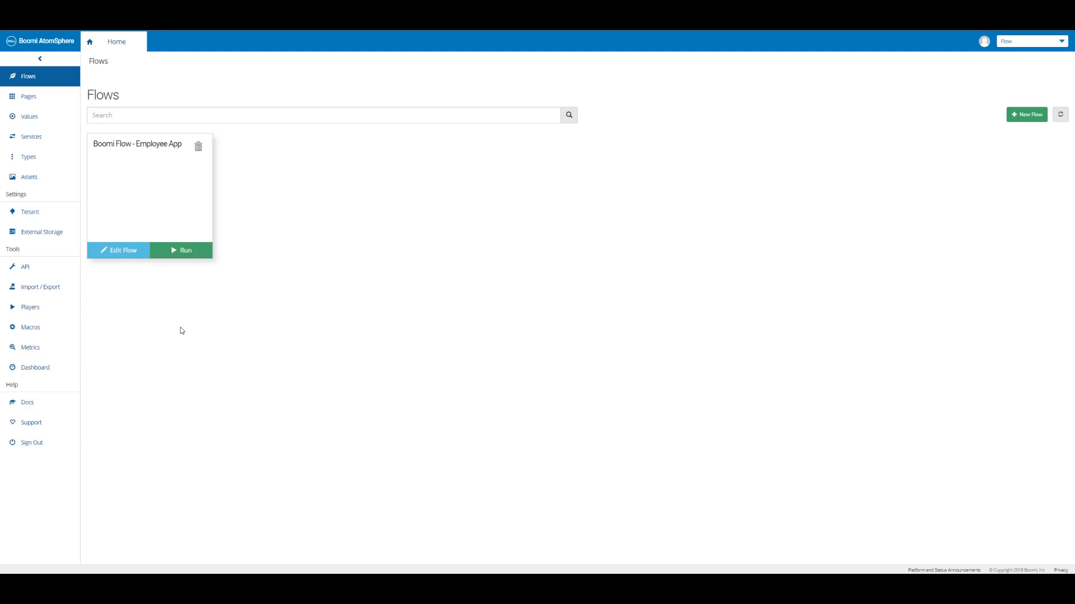
pyautogui.moveTo(261, 273)
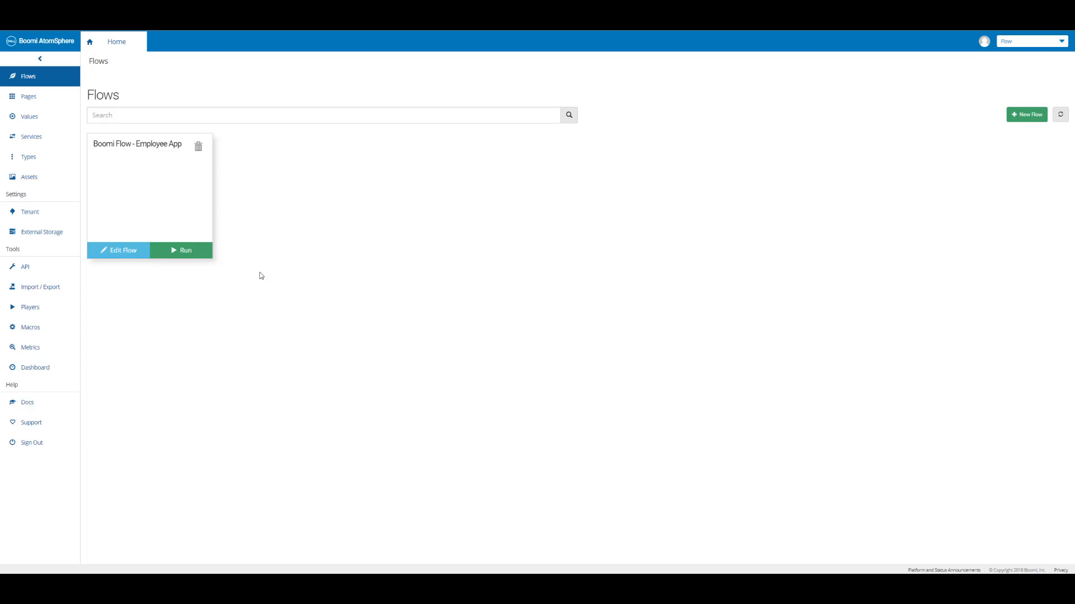
pyautogui.moveTo(269, 171)
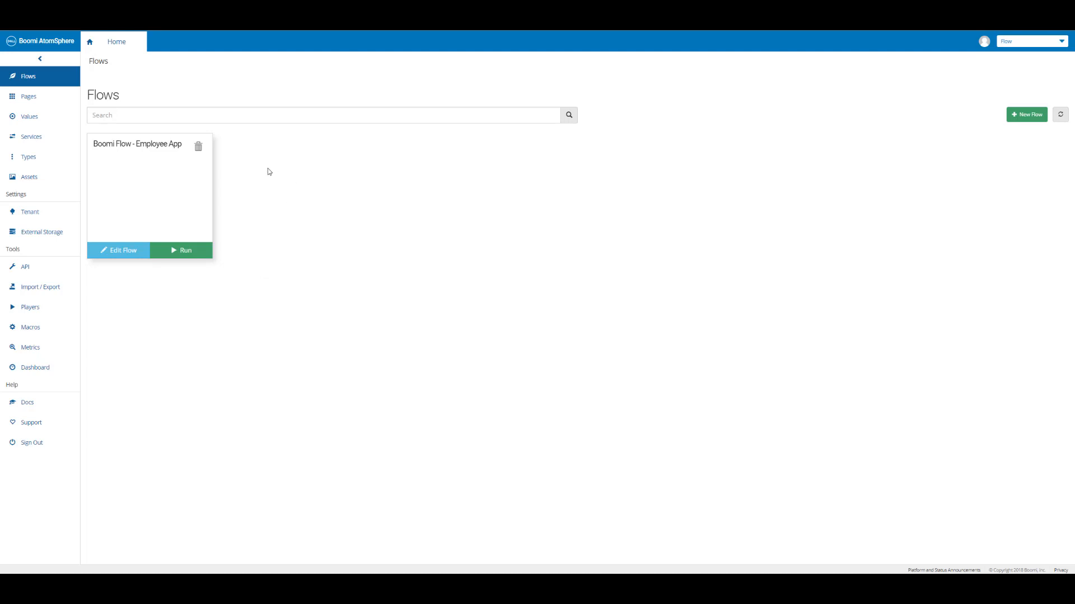
pyautogui.moveTo(137, 180)
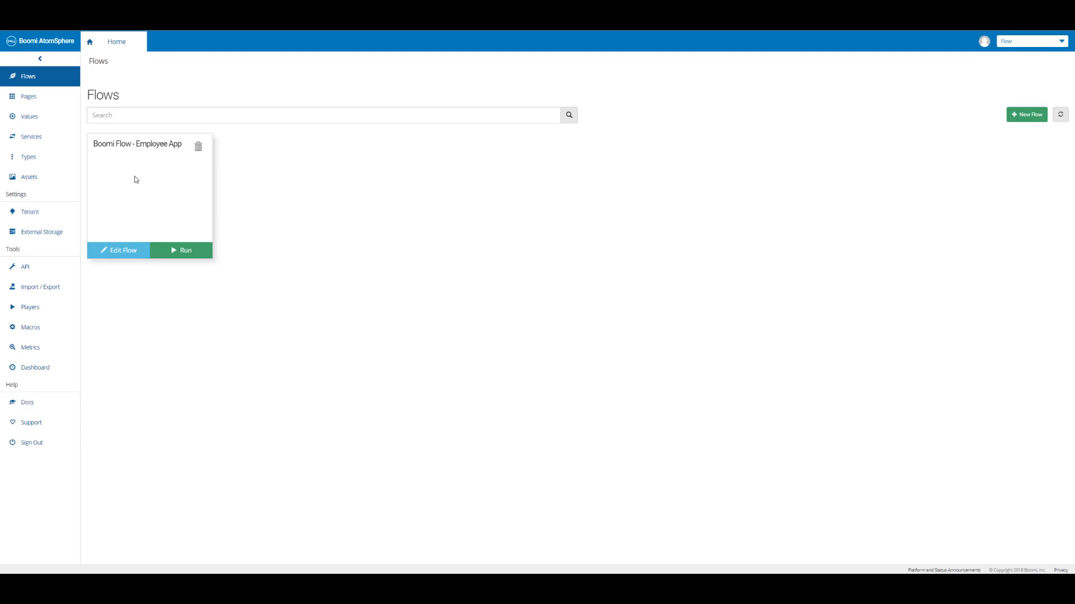
pyautogui.moveTo(130, 187)
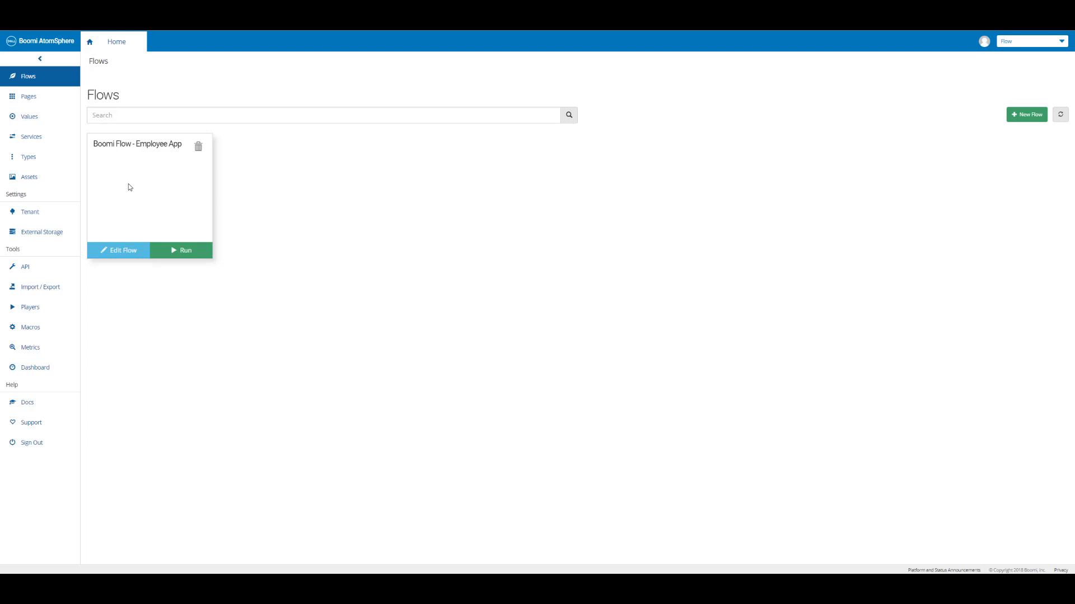
pyautogui.moveTo(138, 186)
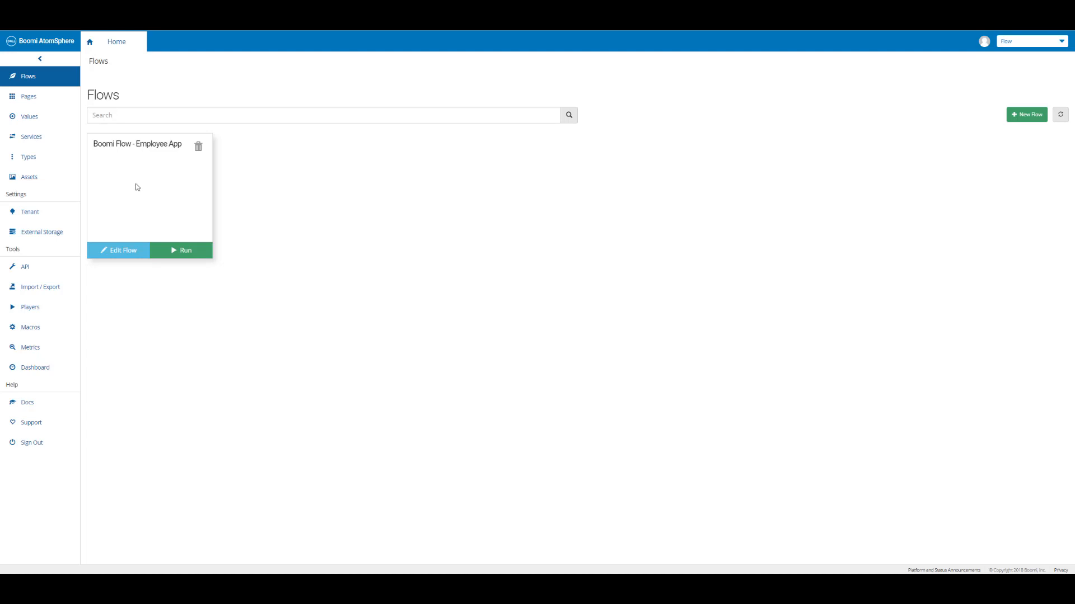
pyautogui.moveTo(205, 168)
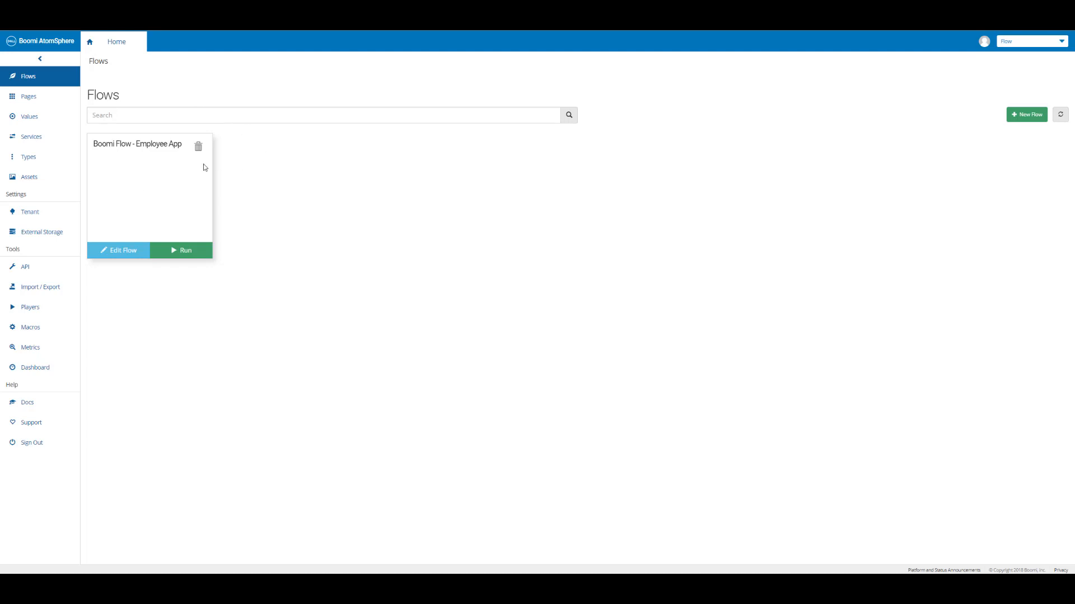
pyautogui.moveTo(276, 172)
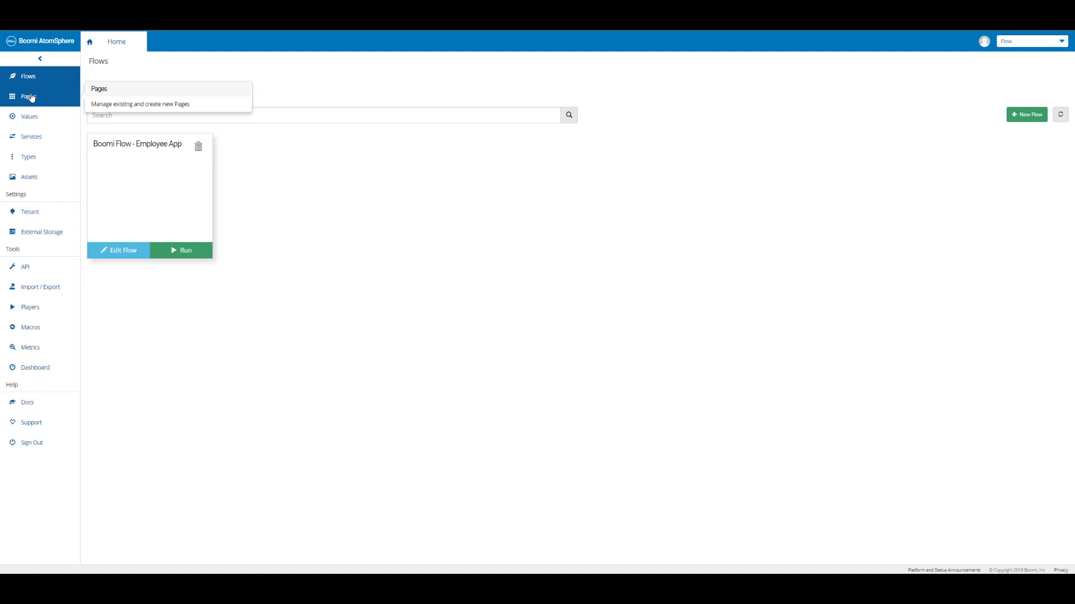
# Show the Page Layouts list containing the Employee App Page layout.
pyautogui.click(27, 96)
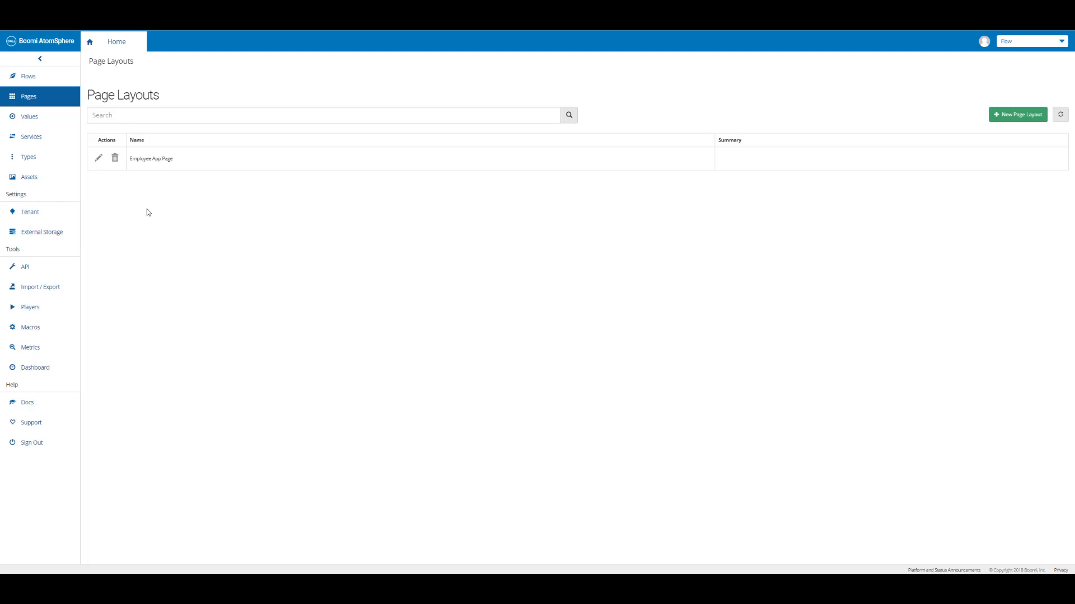
pyautogui.moveTo(998, 145)
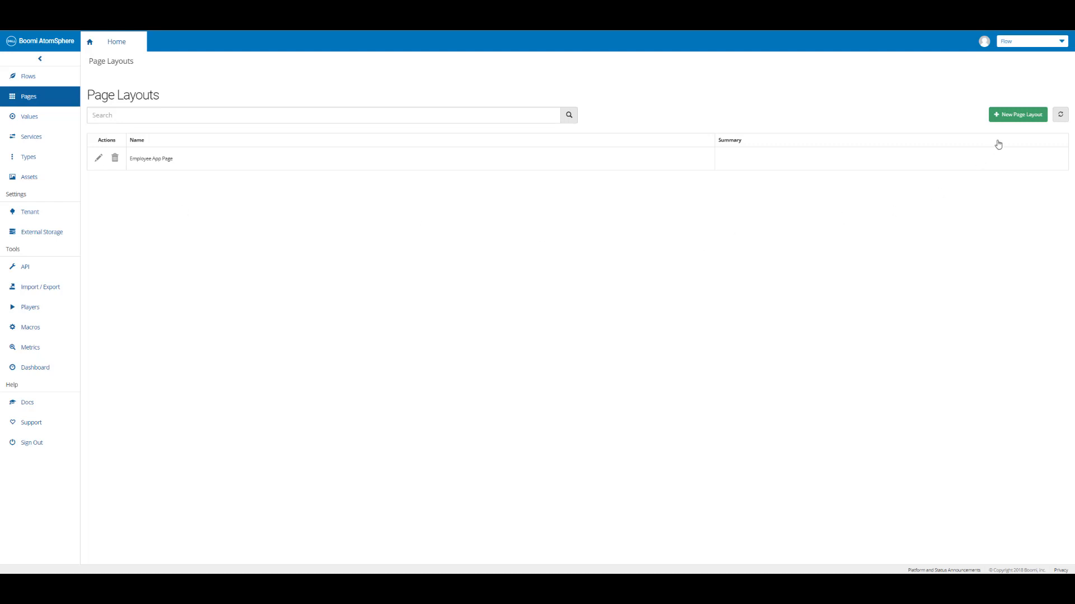
pyautogui.moveTo(141, 222)
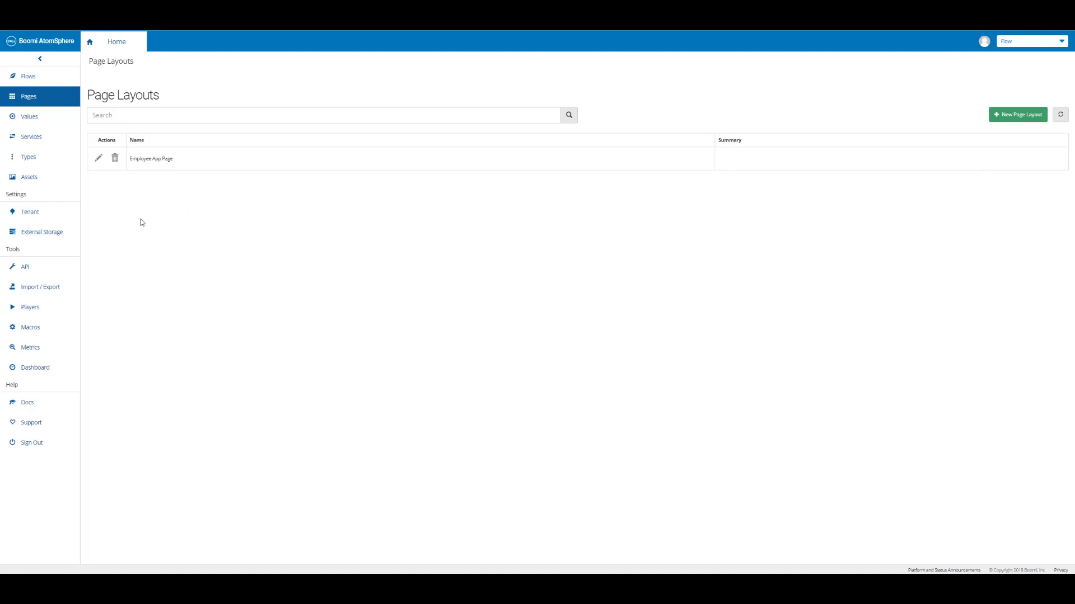
pyautogui.moveTo(28, 117)
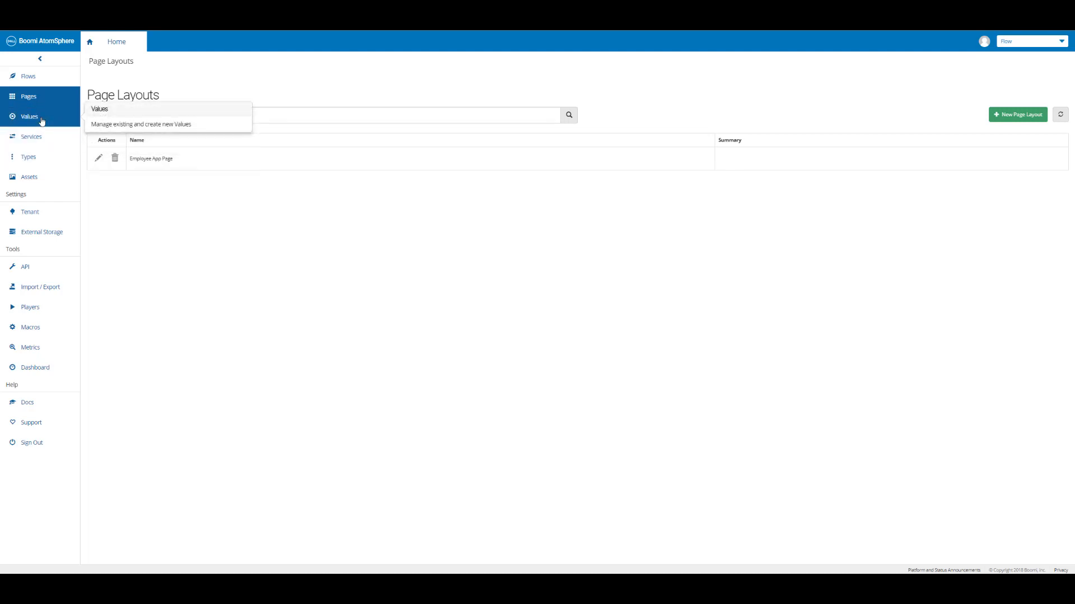
# Show the Values list with Company Car, Email, First Name and Gmail settings.
pyautogui.click(27, 116)
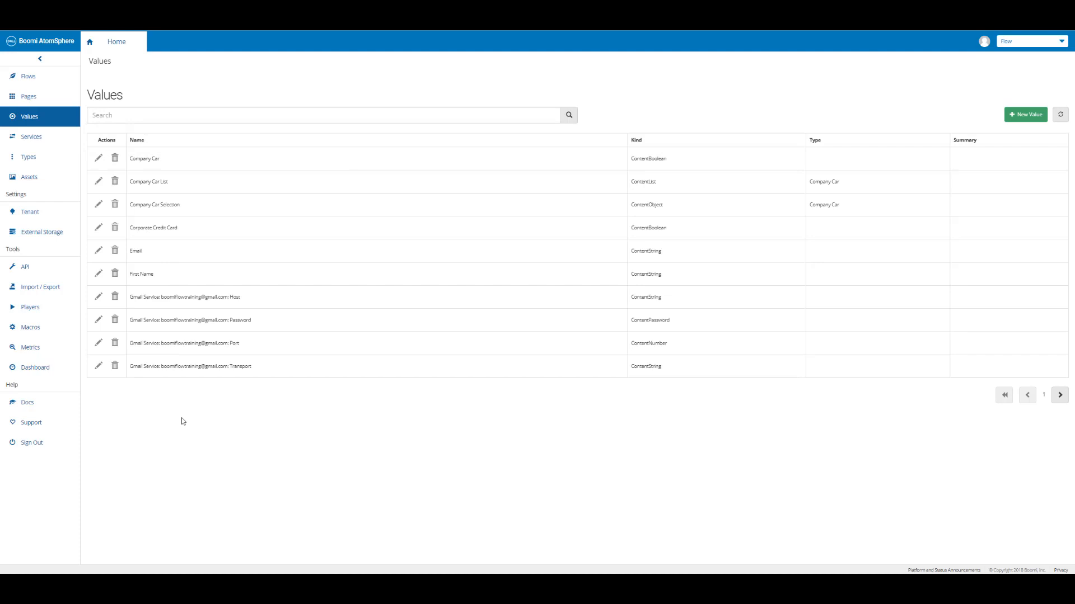
pyautogui.moveTo(190, 413)
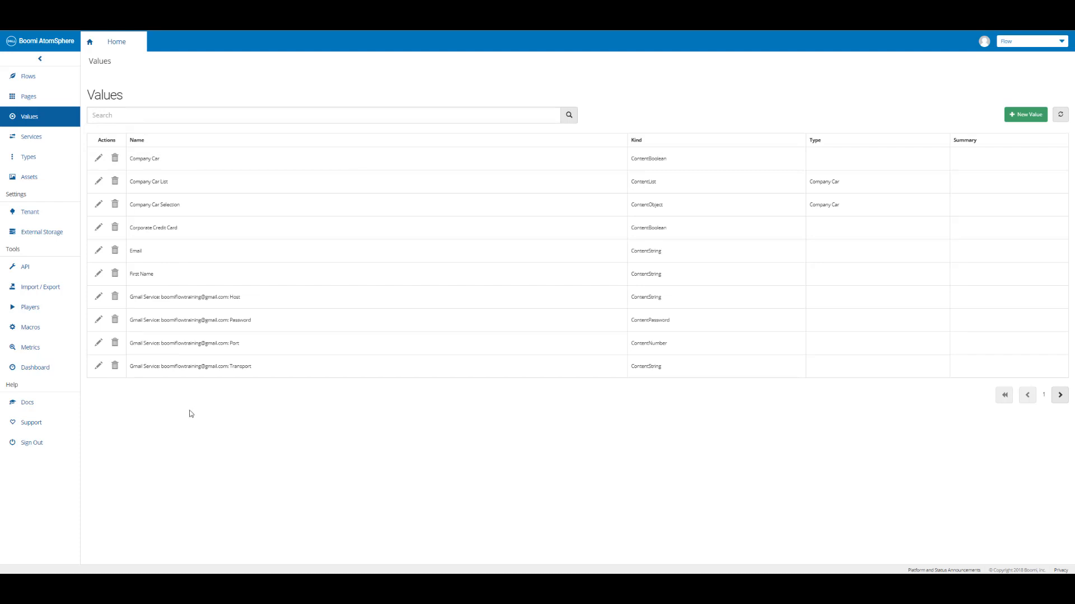
pyautogui.moveTo(202, 404)
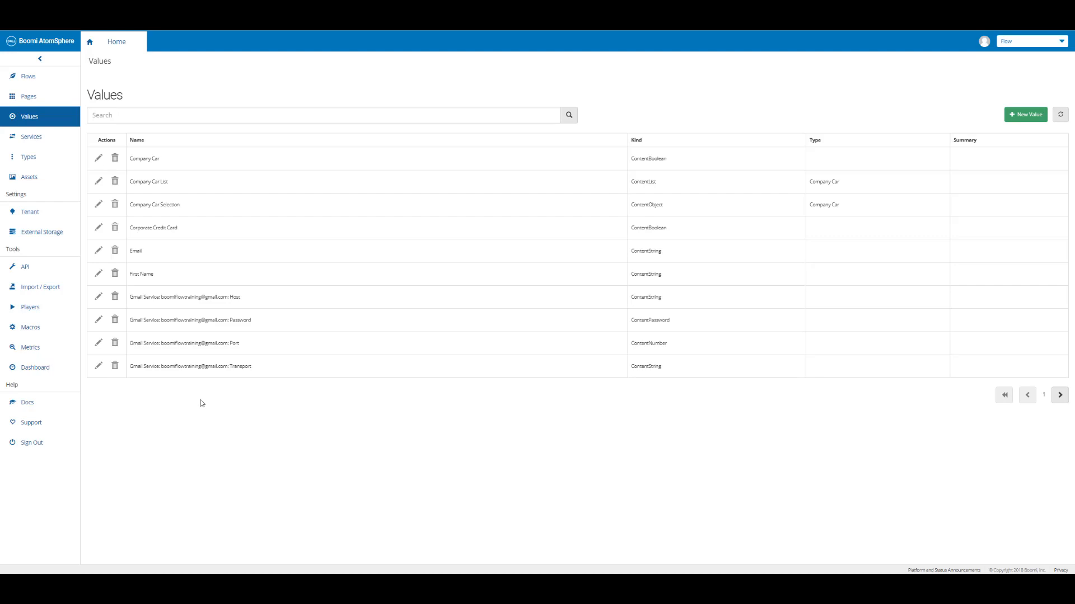
pyautogui.moveTo(939, 203)
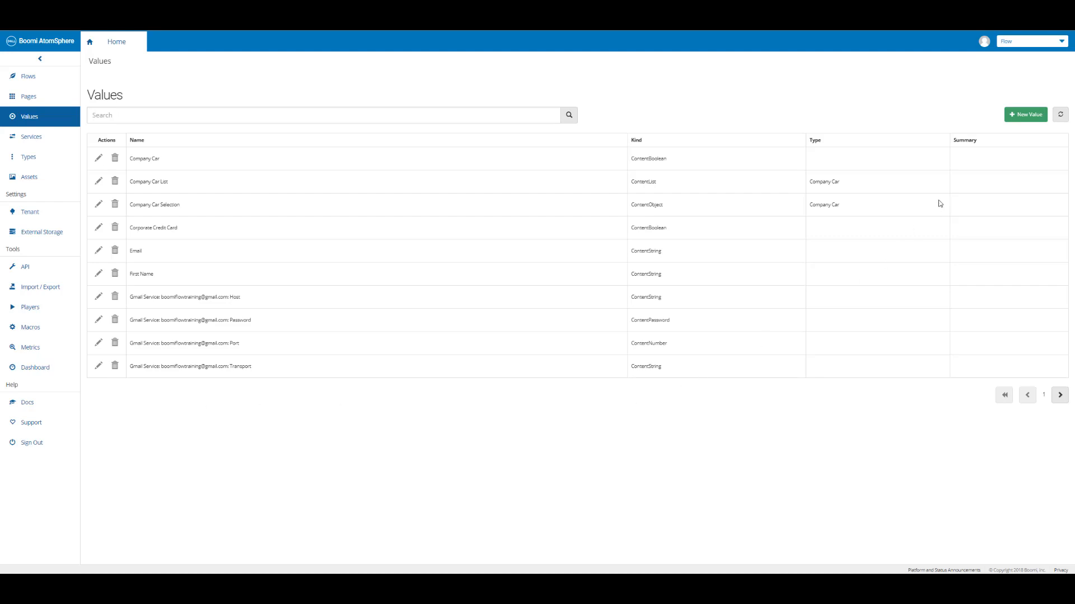
pyautogui.moveTo(1026, 118)
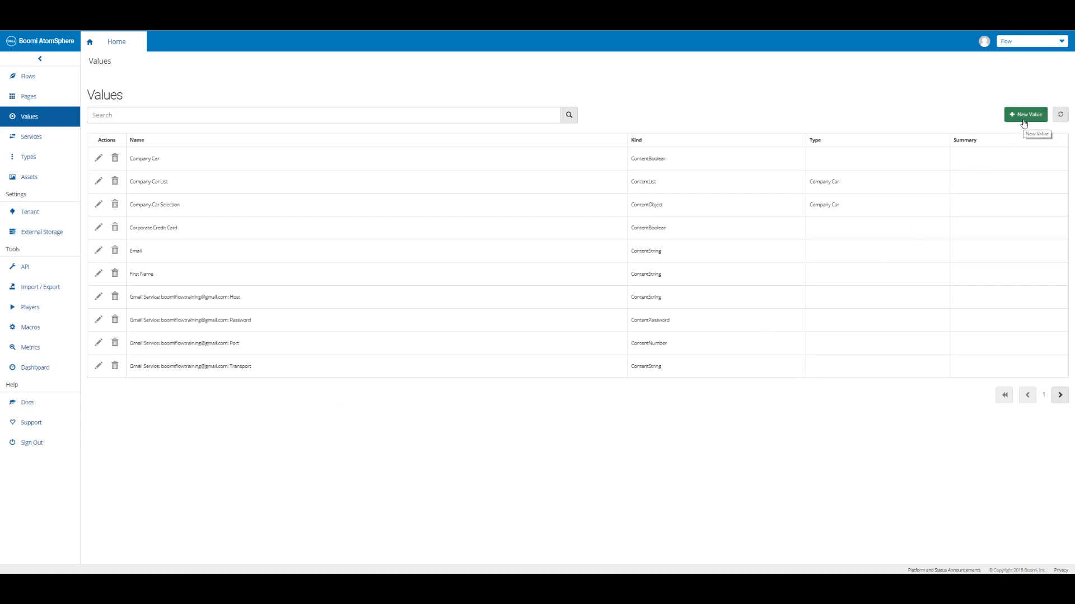
pyautogui.moveTo(352, 69)
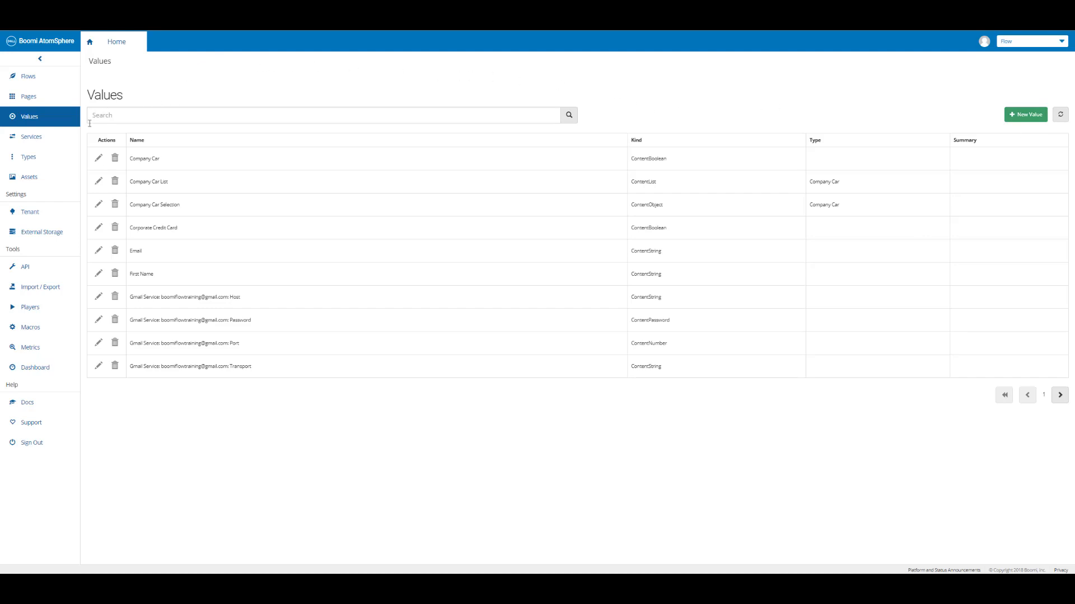
pyautogui.moveTo(29, 137)
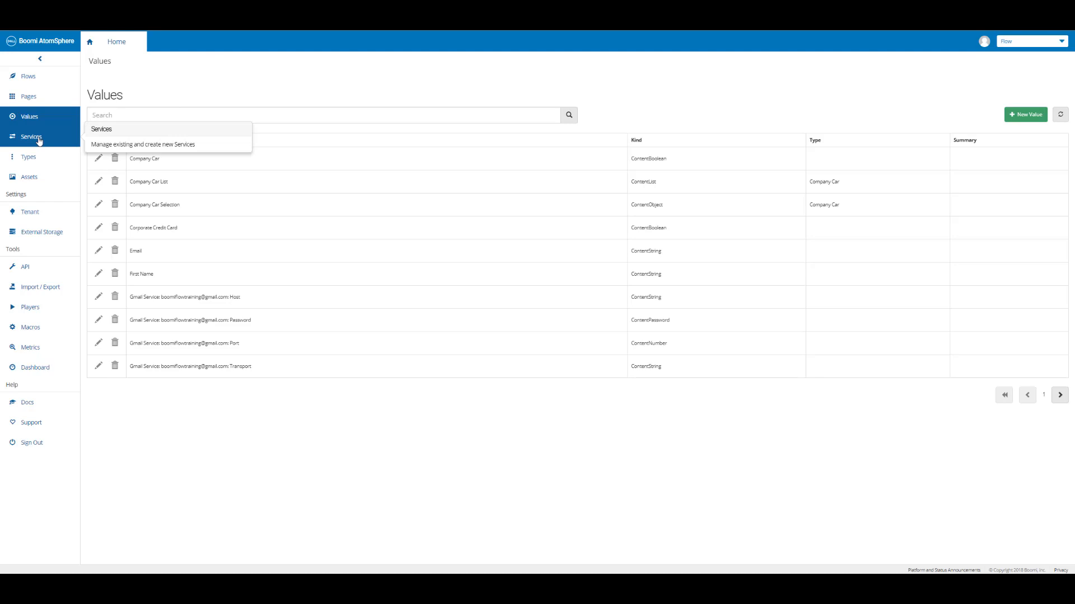
# Show the Services list with the single installed Gmail service and its URL.
pyautogui.click(30, 136)
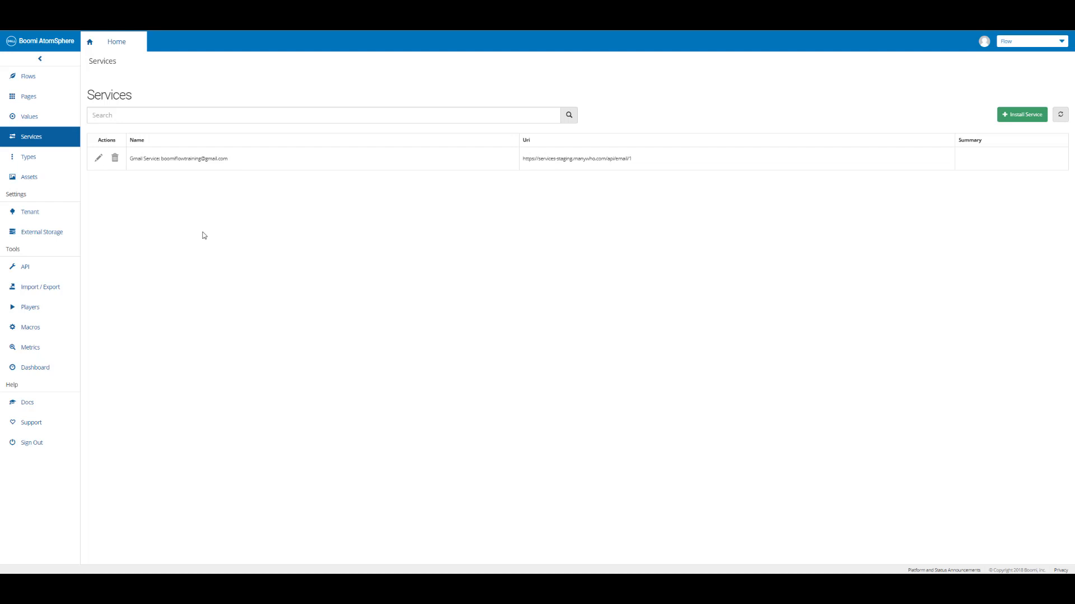
pyautogui.moveTo(192, 198)
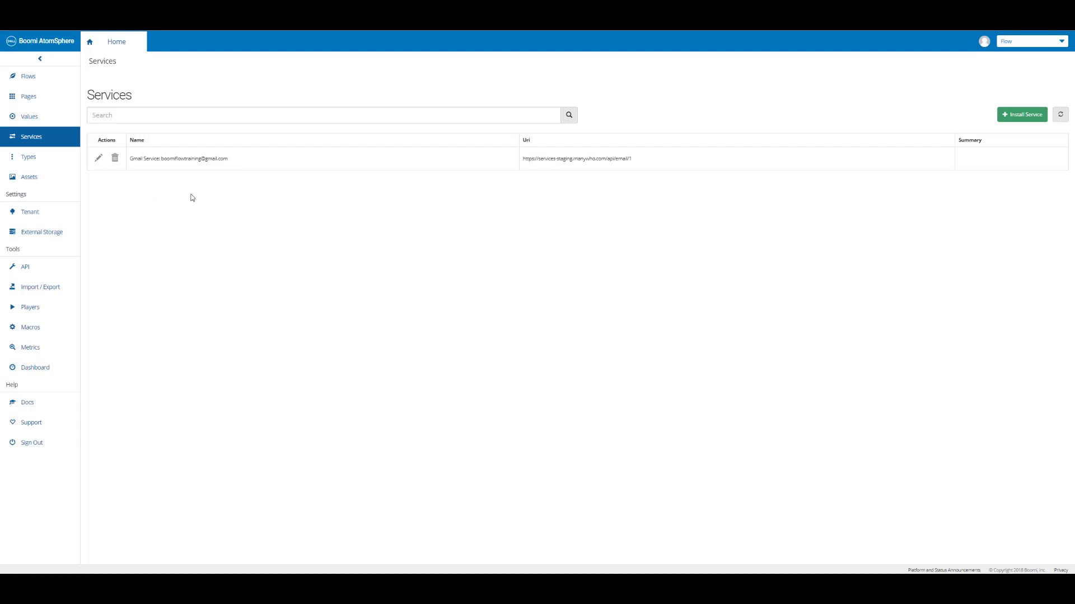
pyautogui.moveTo(157, 219)
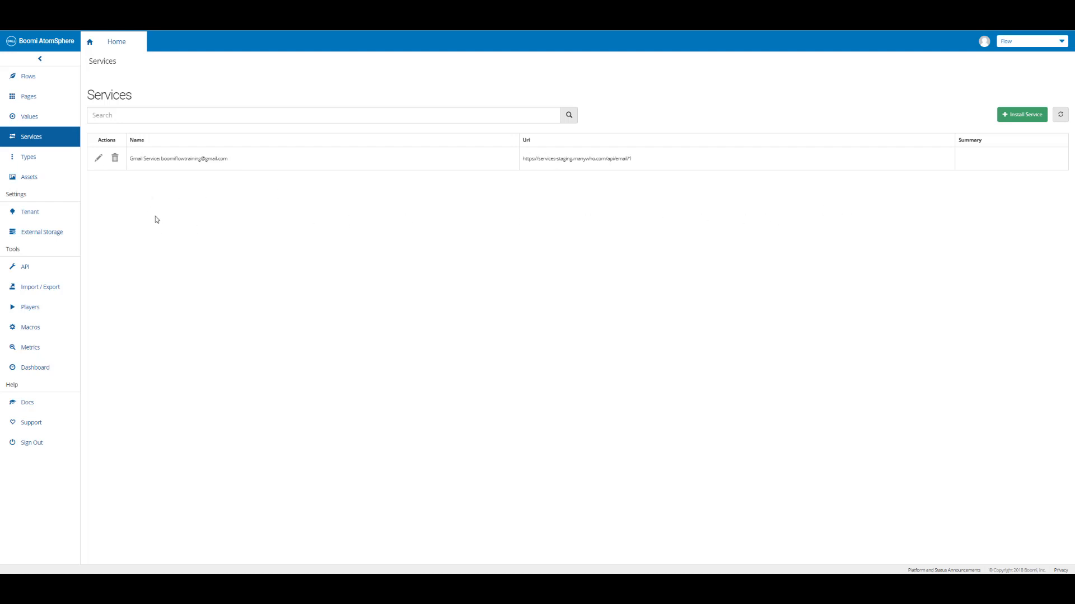
pyautogui.moveTo(40, 163)
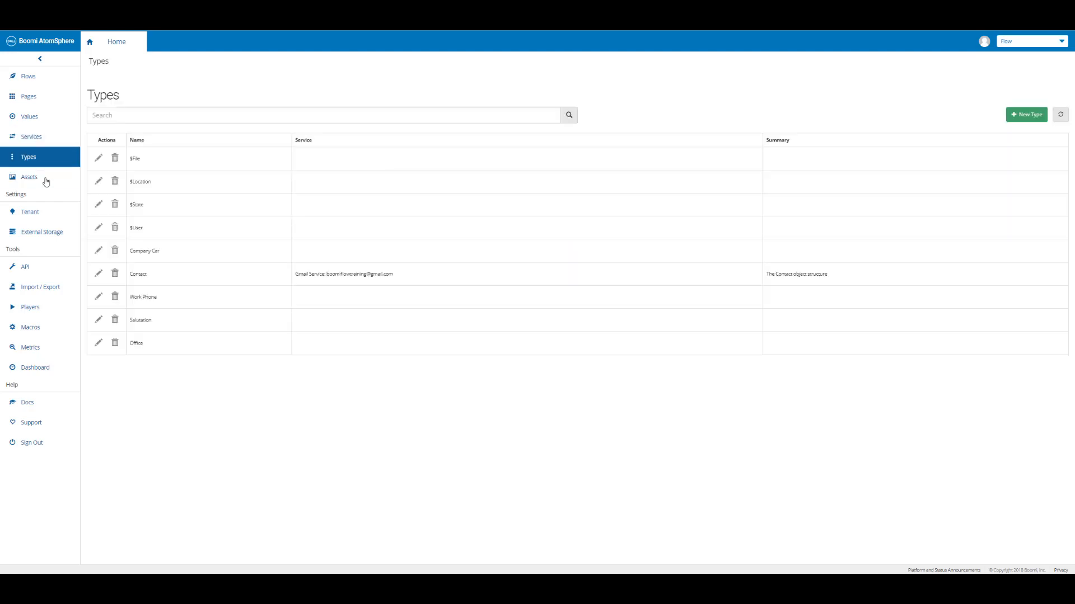
pyautogui.moveTo(171, 158)
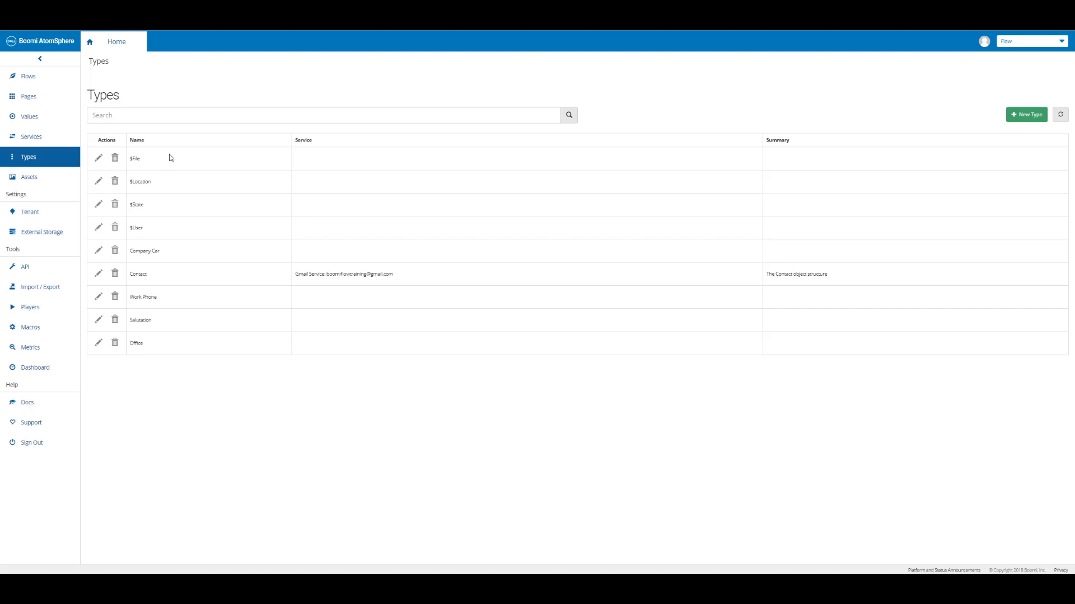
pyautogui.moveTo(219, 254)
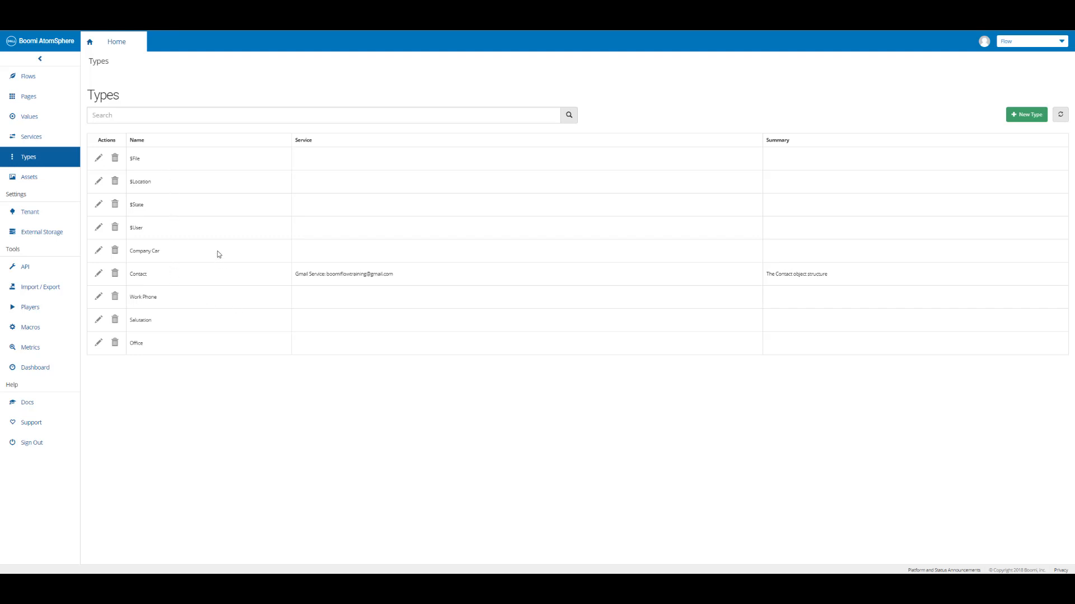
pyautogui.moveTo(162, 375)
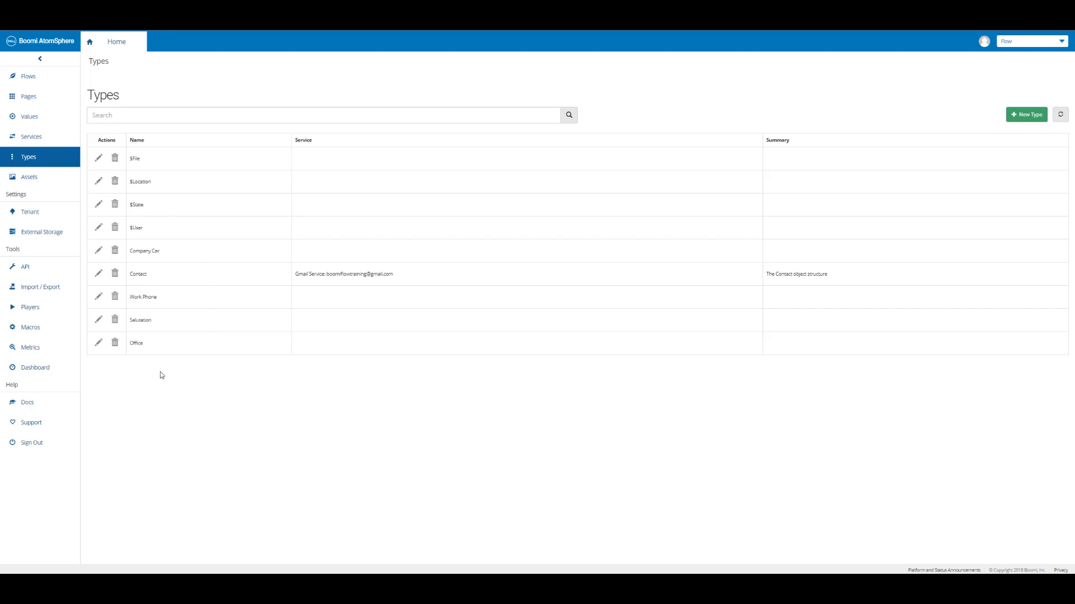
pyautogui.moveTo(34, 178)
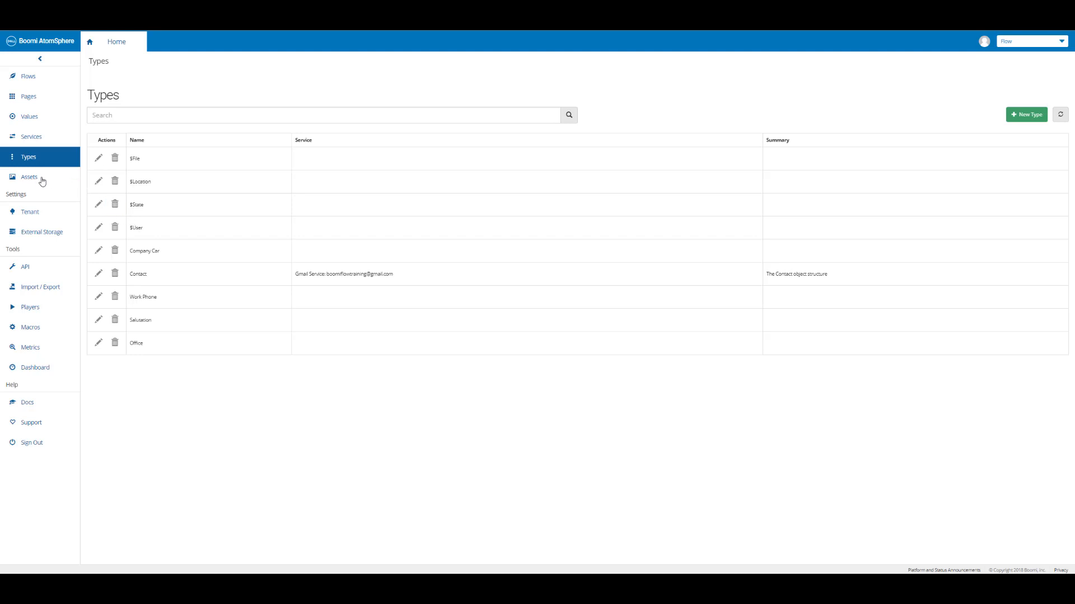
# Show the Assets list holding the uploaded dell boomi logo.jpg file.
pyautogui.click(27, 177)
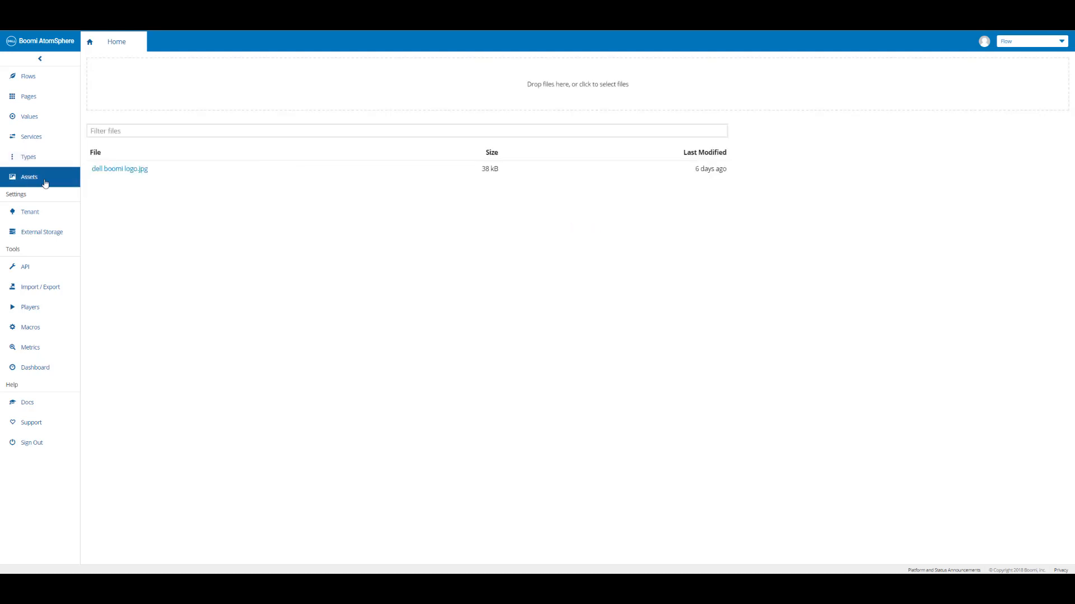
pyautogui.moveTo(127, 188)
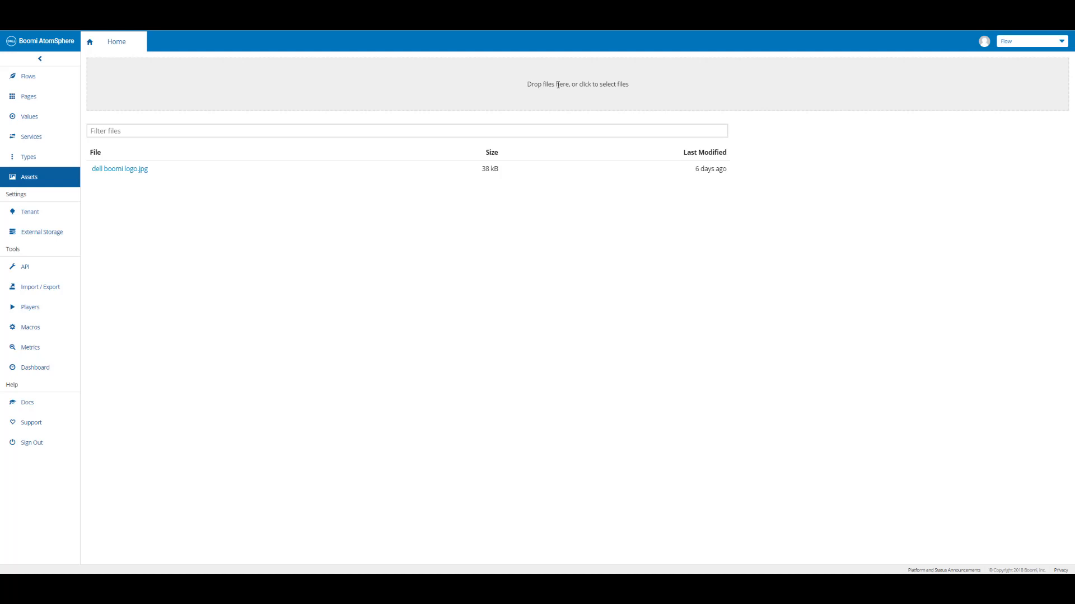
pyautogui.moveTo(291, 226)
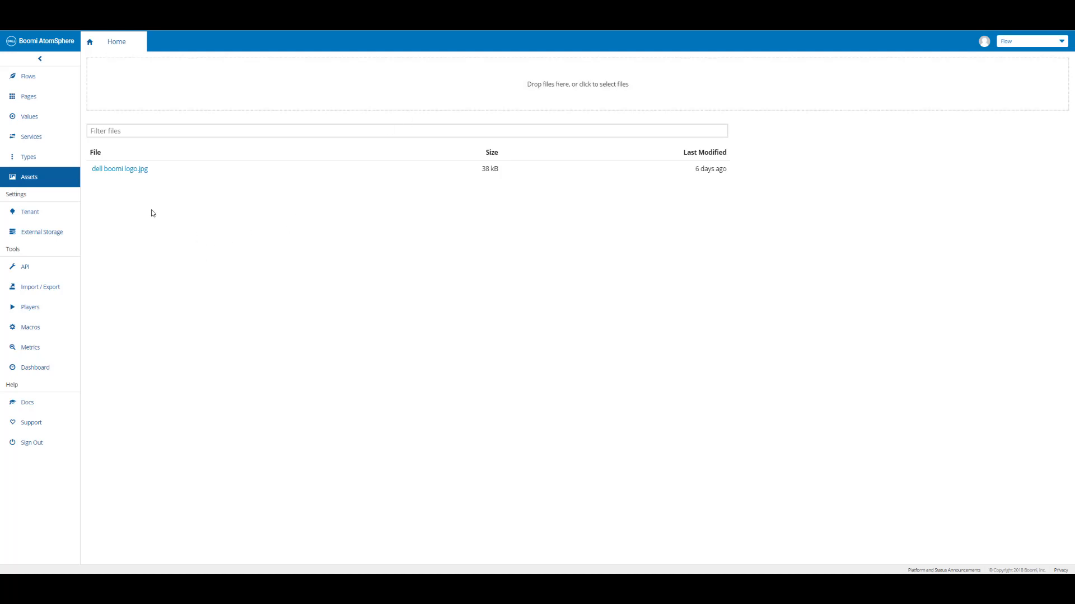
pyautogui.moveTo(30, 211)
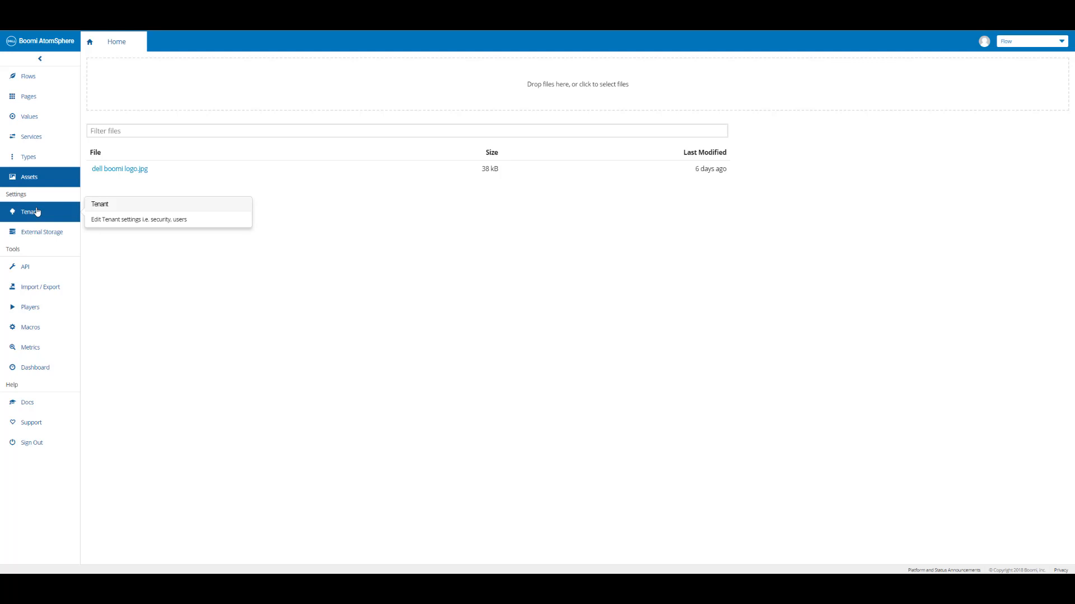
# Show Tenant settings with the builder user, security, reporting and regional restrictions.
pyautogui.click(29, 212)
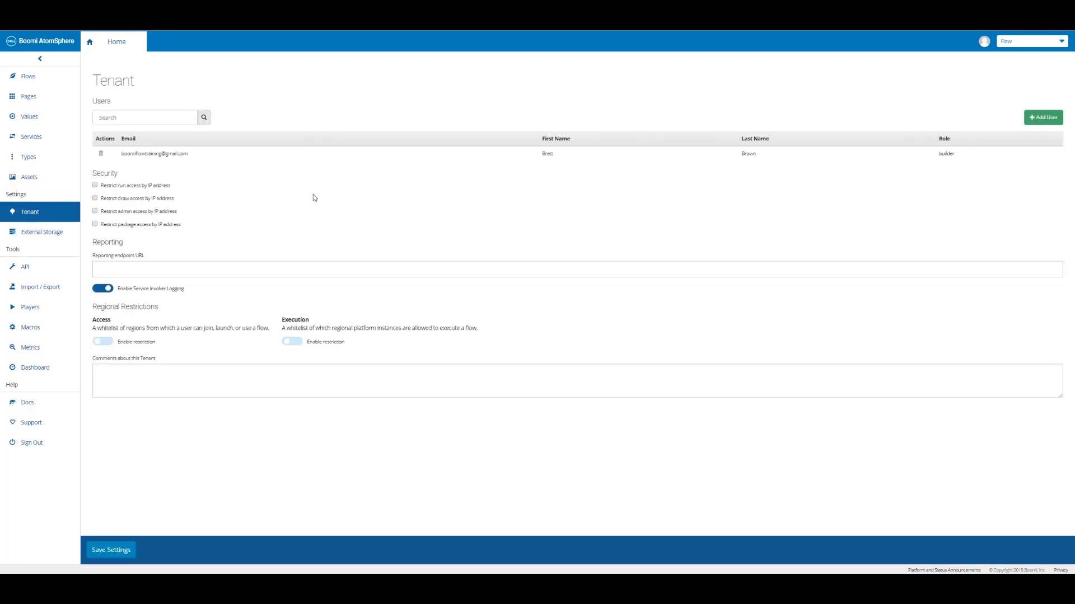
pyautogui.moveTo(257, 185)
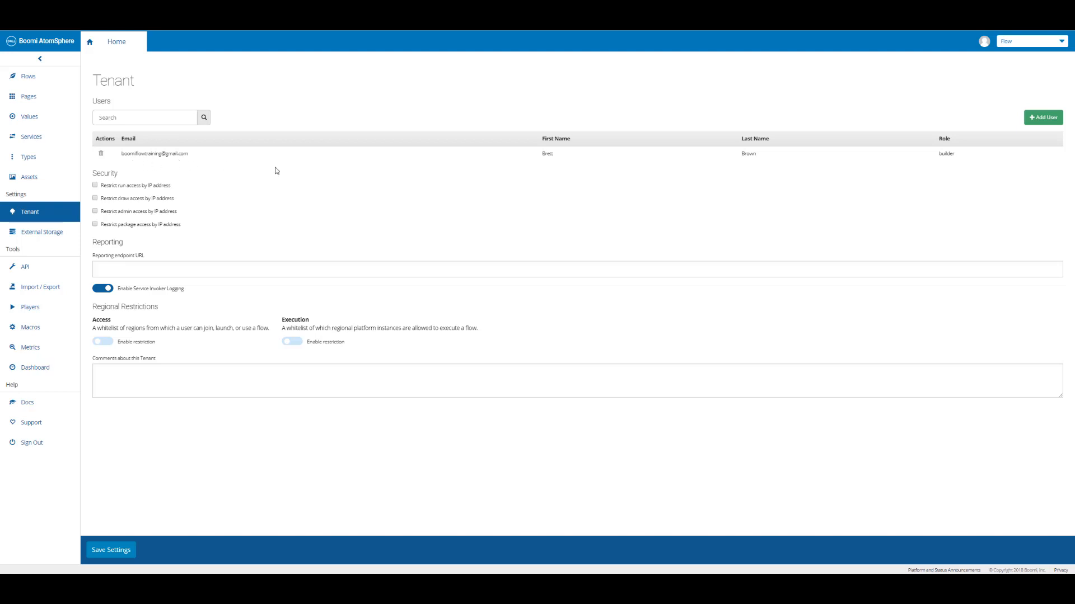
pyautogui.moveTo(668, 163)
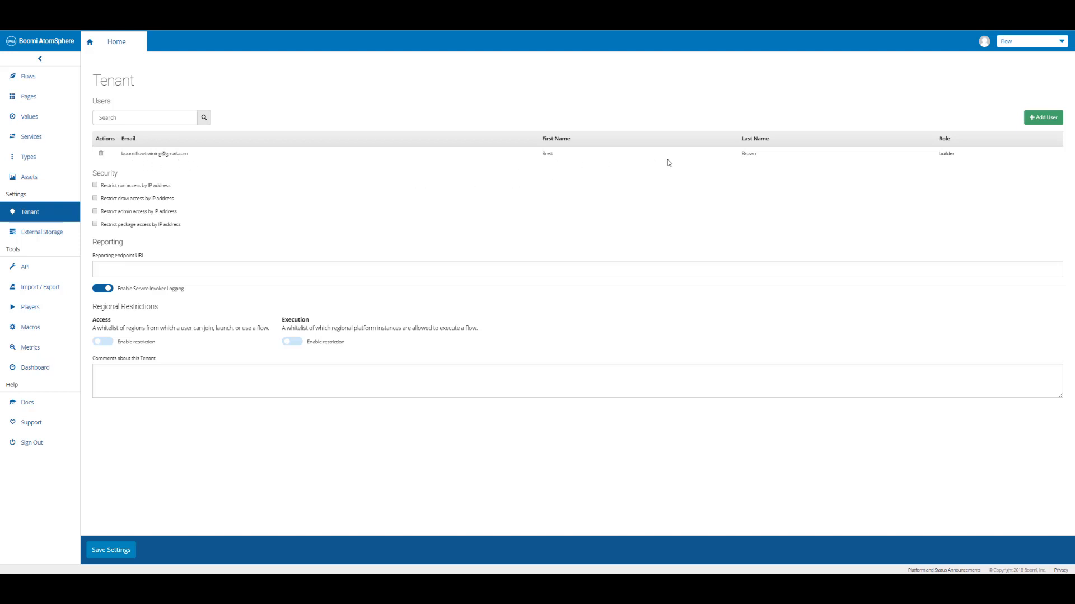
pyautogui.moveTo(842, 145)
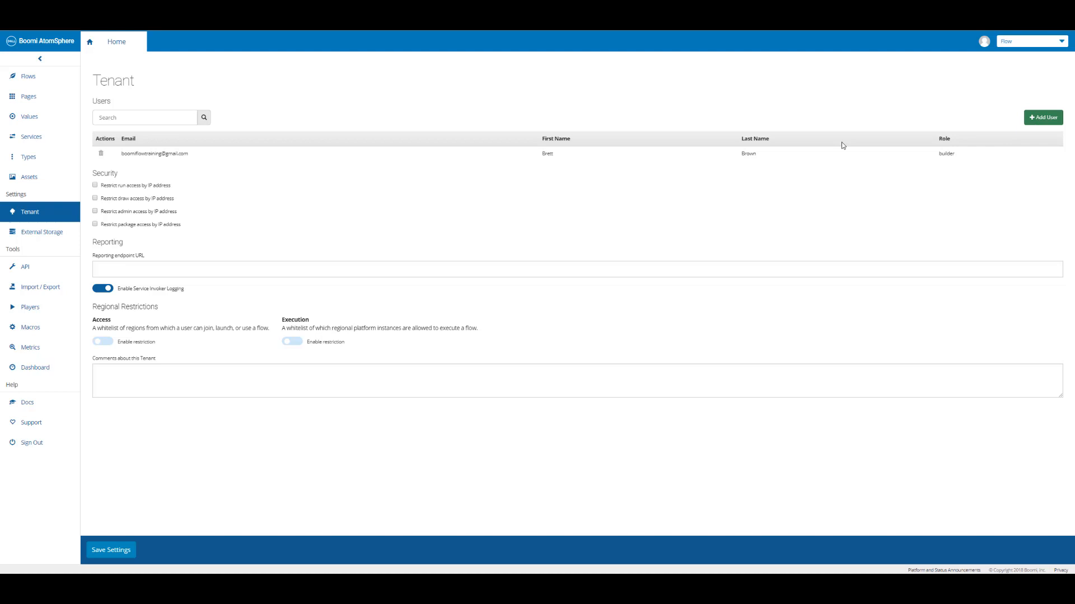
pyautogui.moveTo(236, 196)
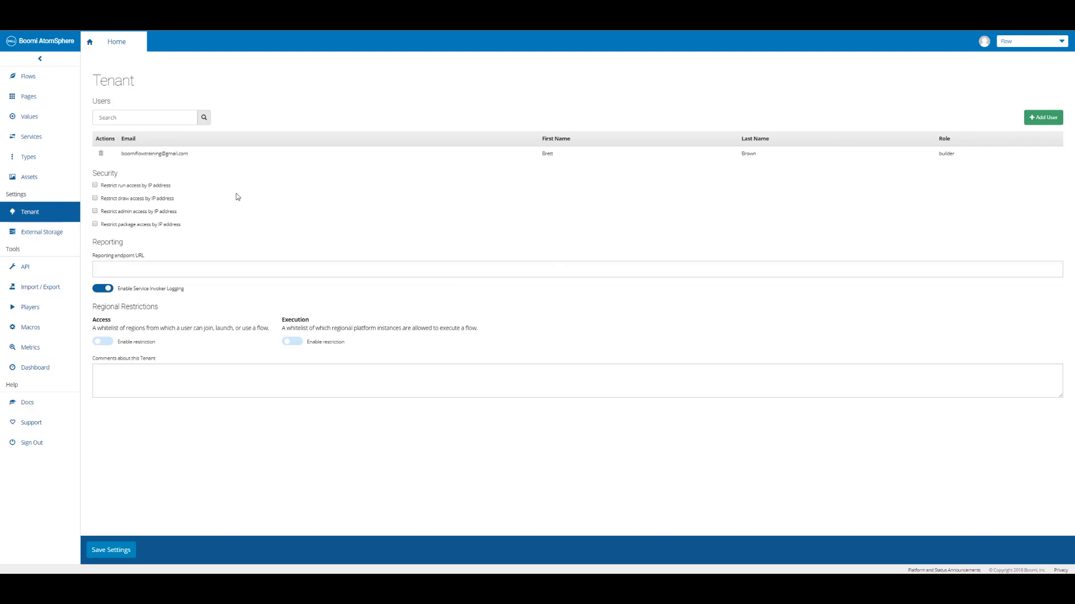
pyautogui.moveTo(235, 171)
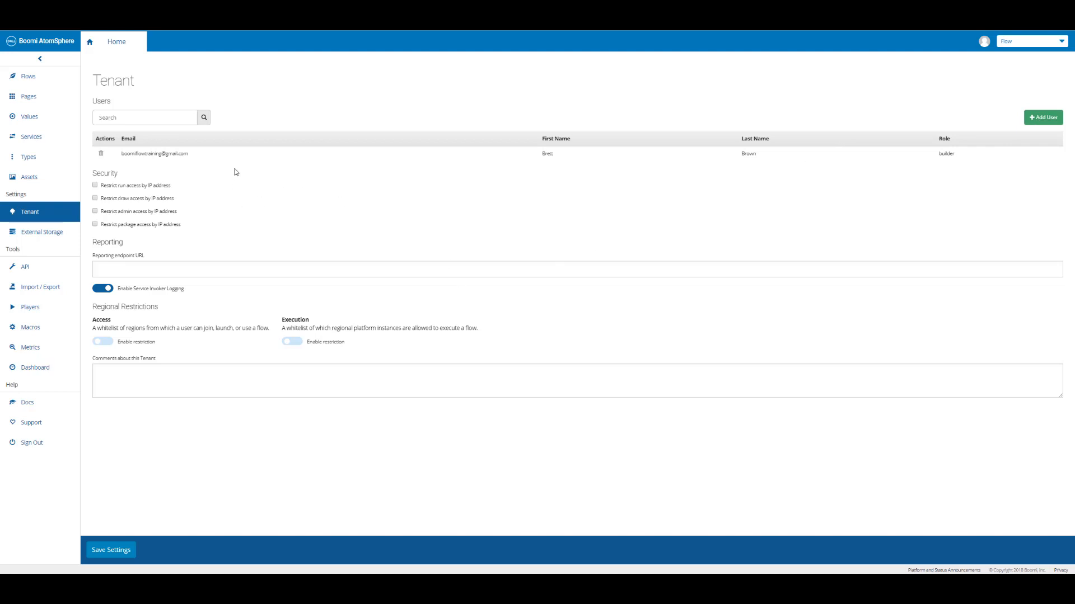
pyautogui.moveTo(27, 268)
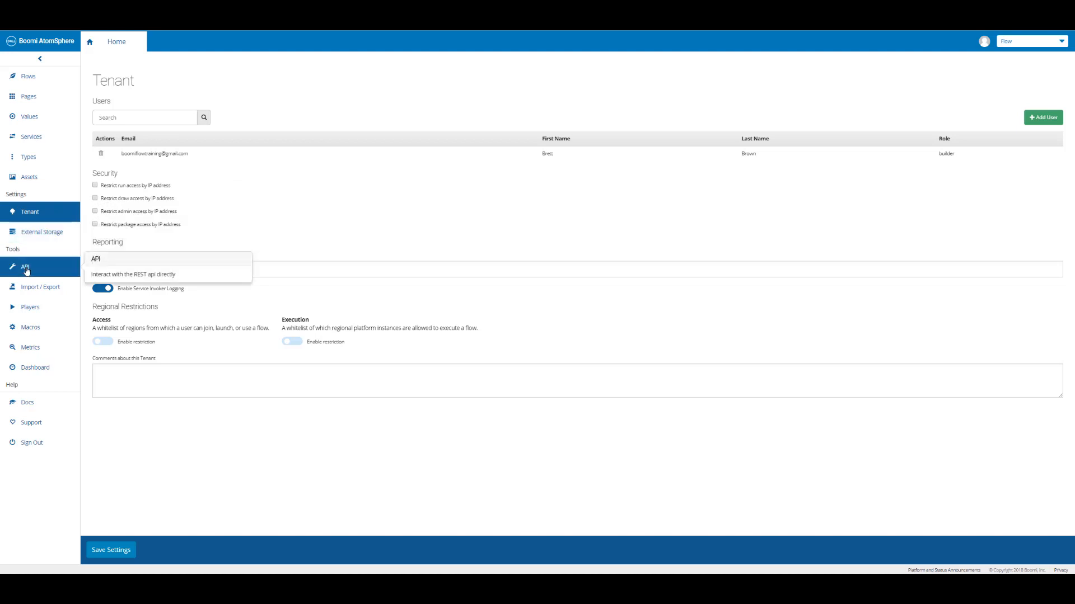
# Bring up the API tool with empty Request and Response editors.
pyautogui.click(25, 267)
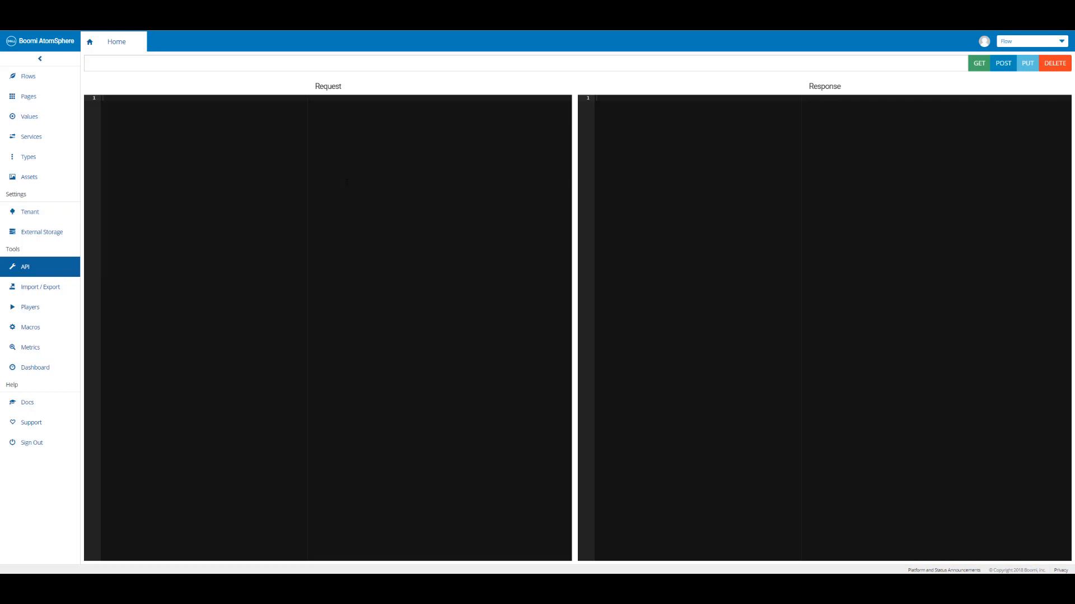
pyautogui.moveTo(49, 288)
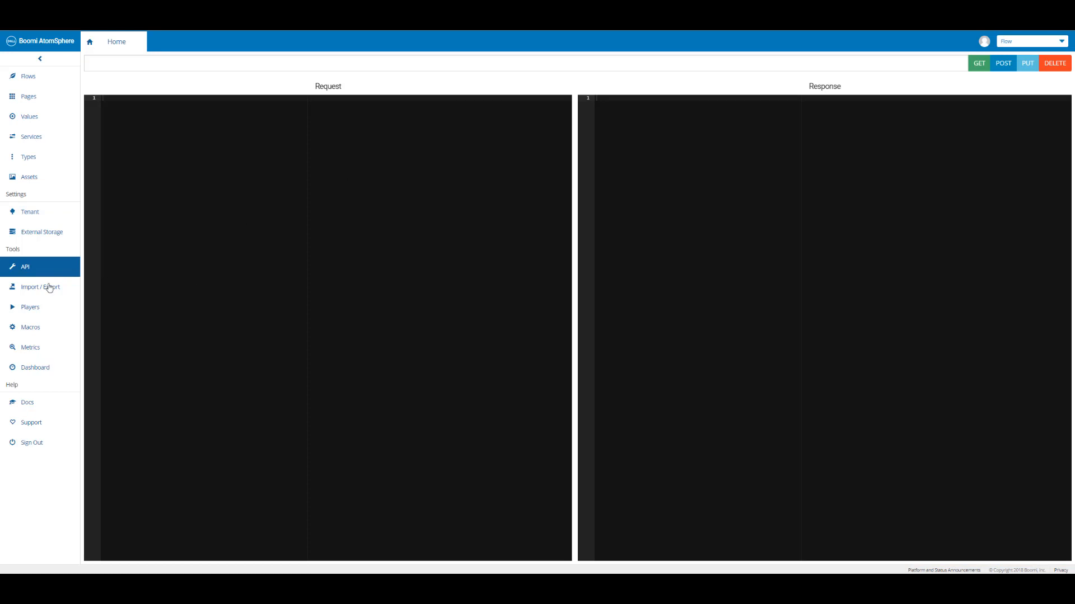
pyautogui.click(40, 286)
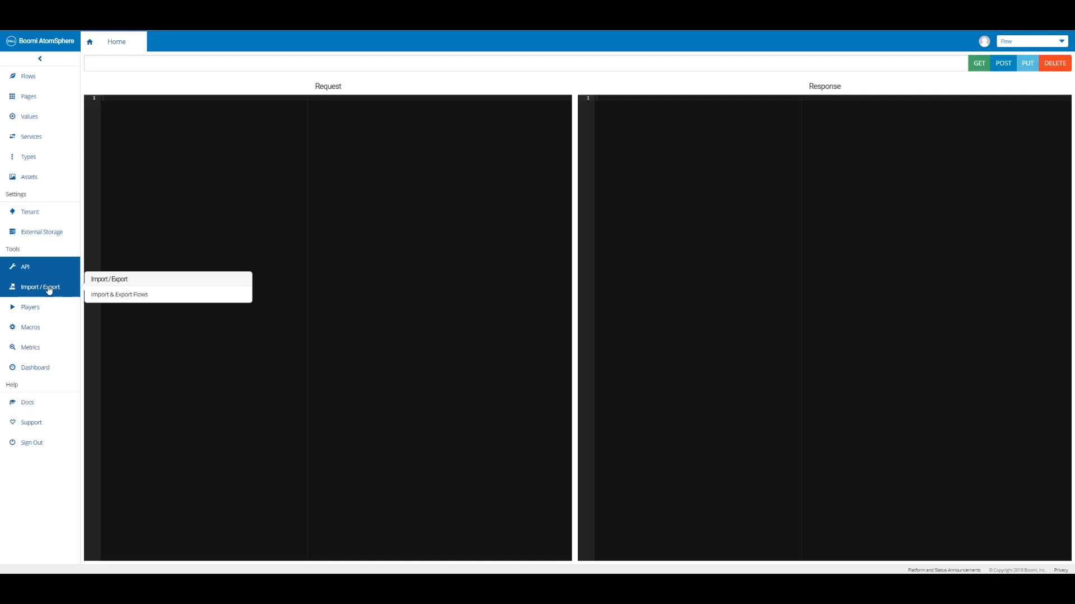
# Open Import/Export and expand the export list showing Employee App flows.
pyautogui.click(119, 294)
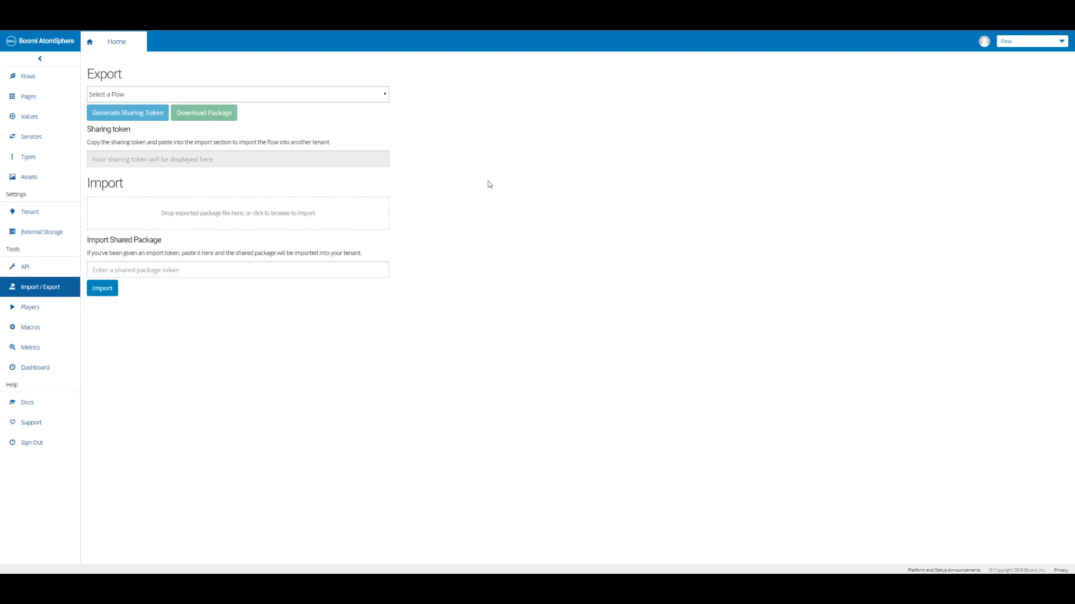
pyautogui.moveTo(442, 150)
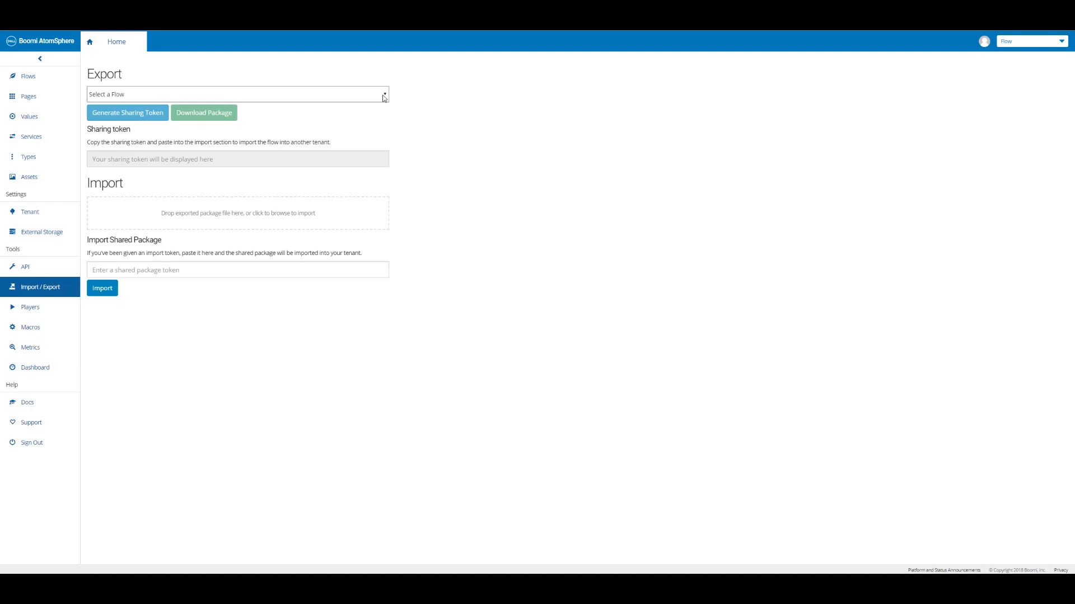
pyautogui.click(238, 94)
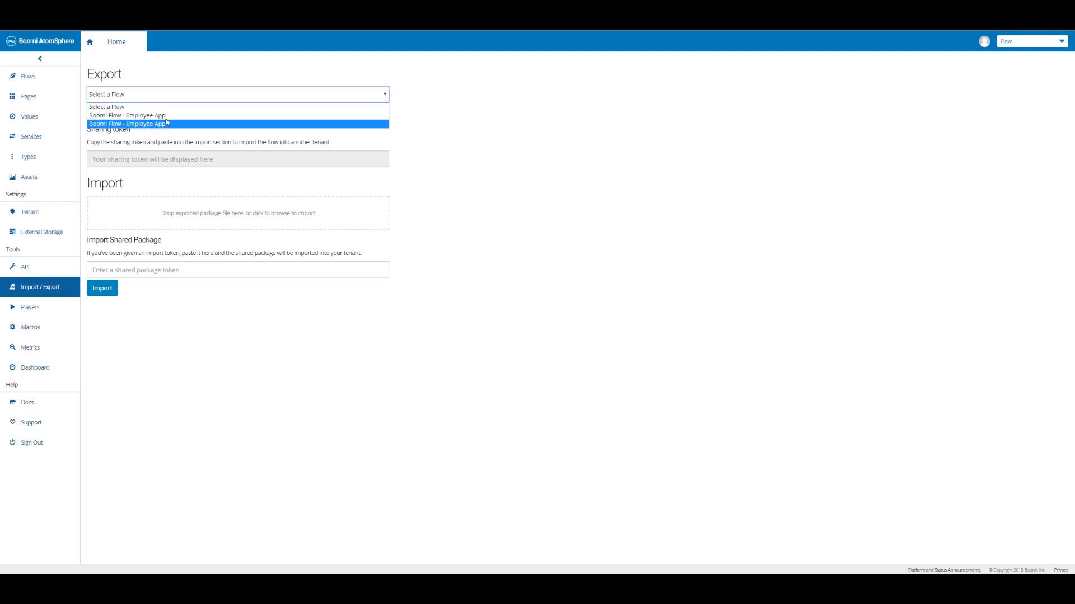
pyautogui.moveTo(434, 132)
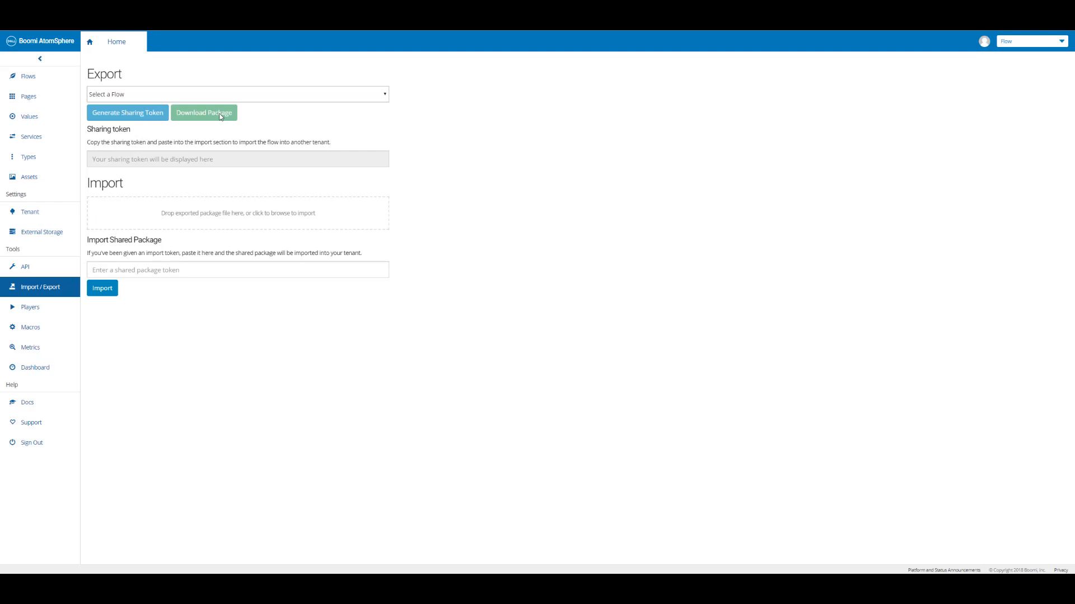
pyautogui.moveTo(238, 262)
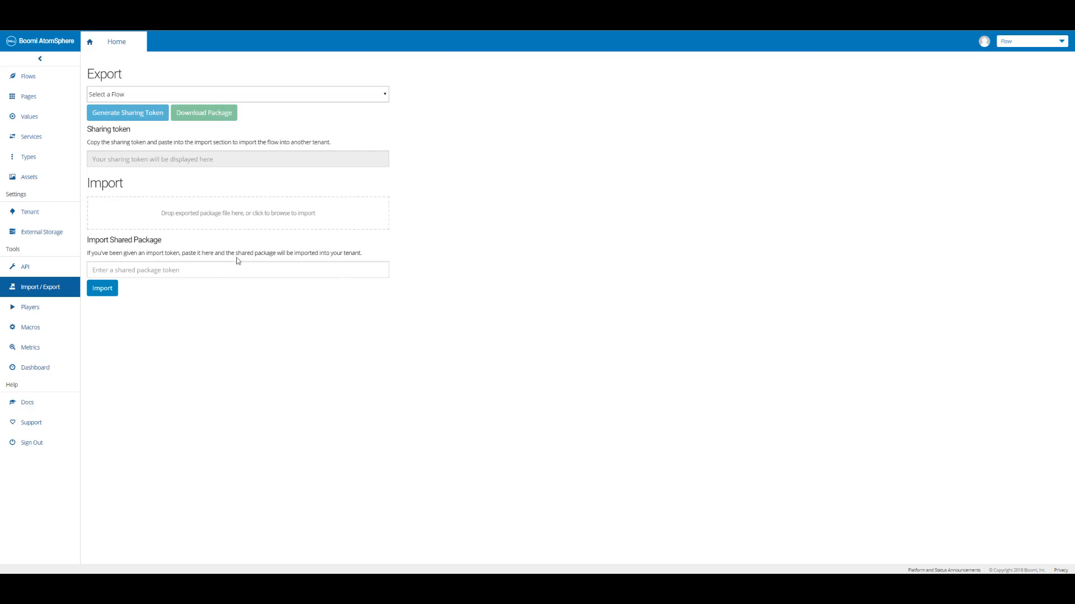
pyautogui.moveTo(215, 226)
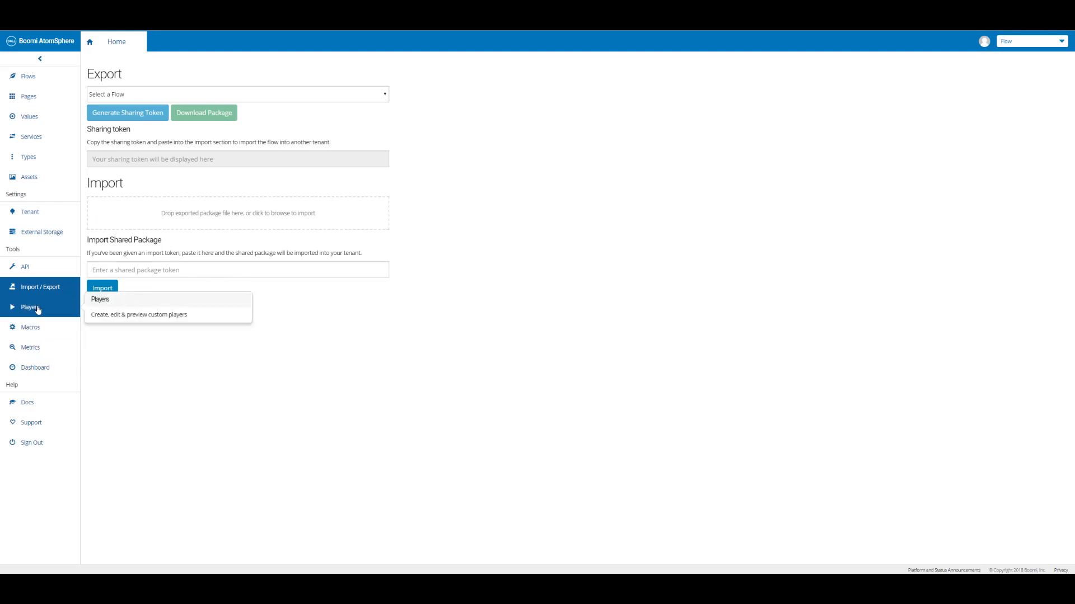
# Load the default player's HTML and script into the Players editor and browse it.
pyautogui.click(101, 299)
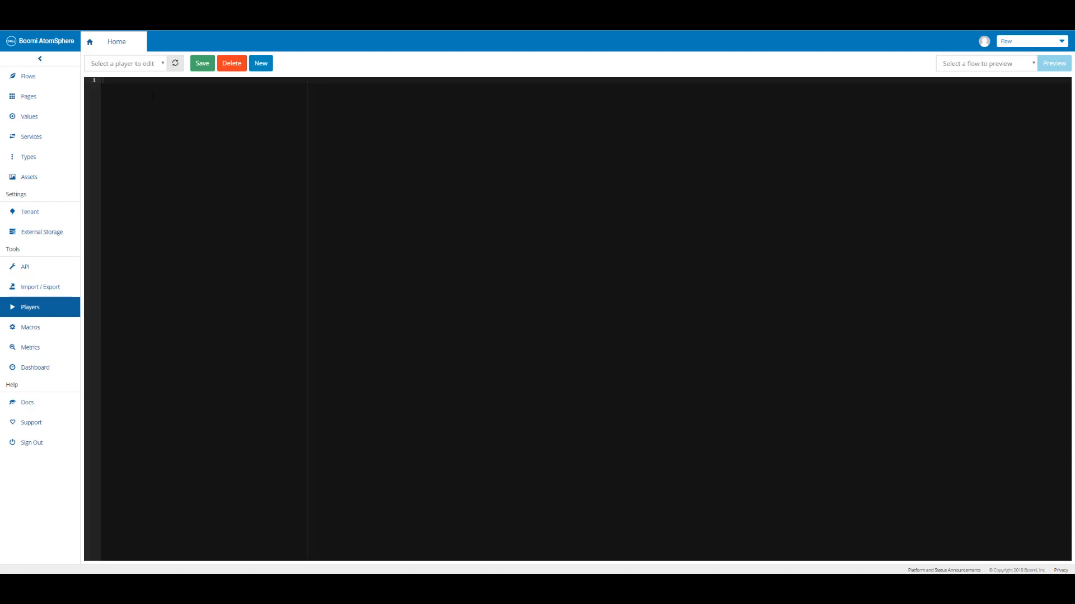
pyautogui.click(127, 63)
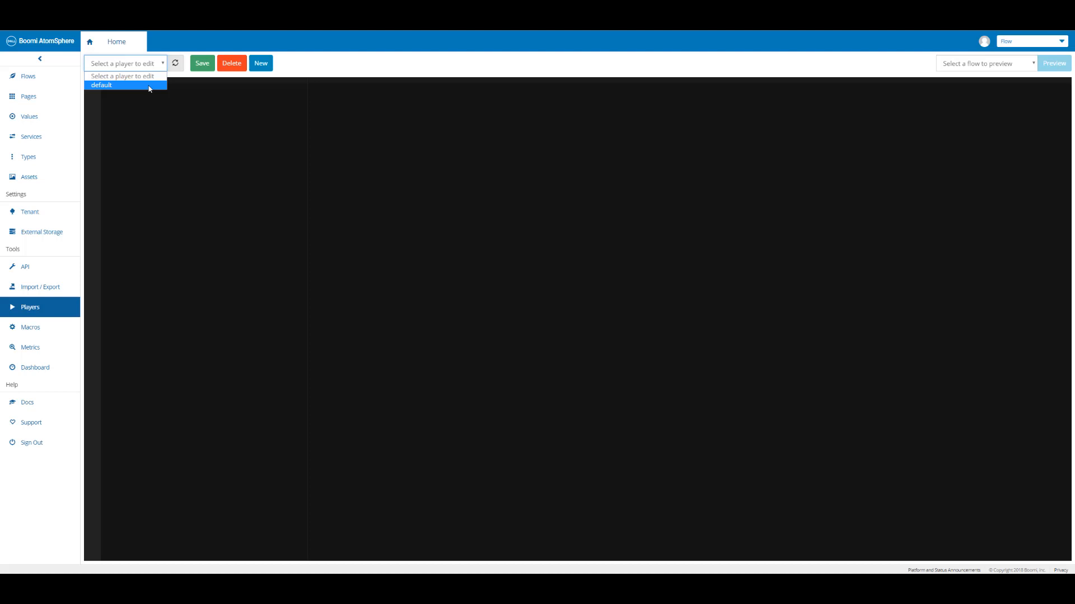
pyautogui.click(112, 85)
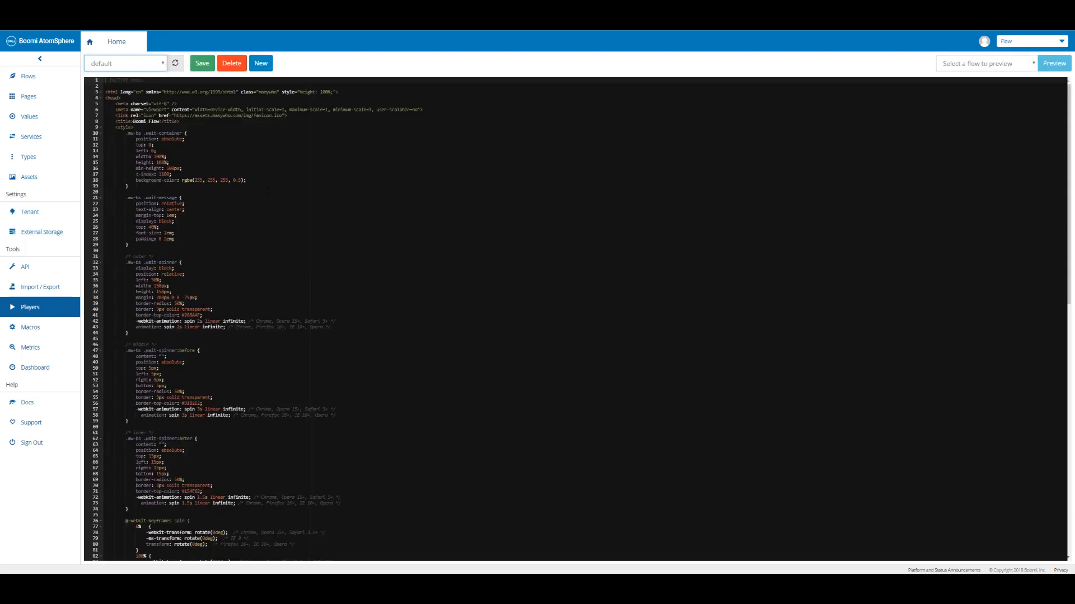
pyautogui.scroll(-3)
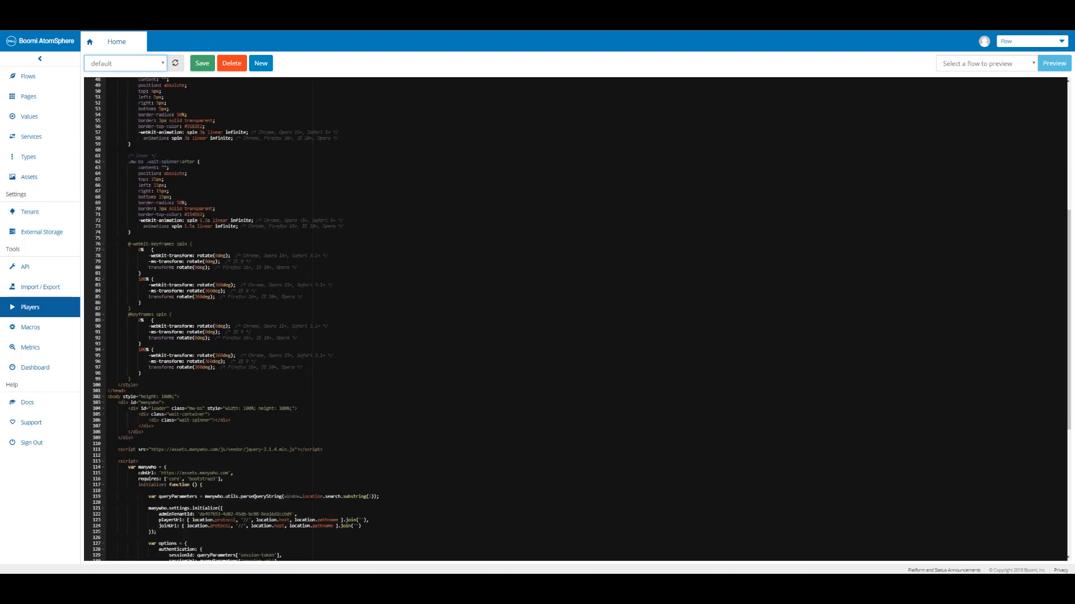
pyautogui.scroll(-3)
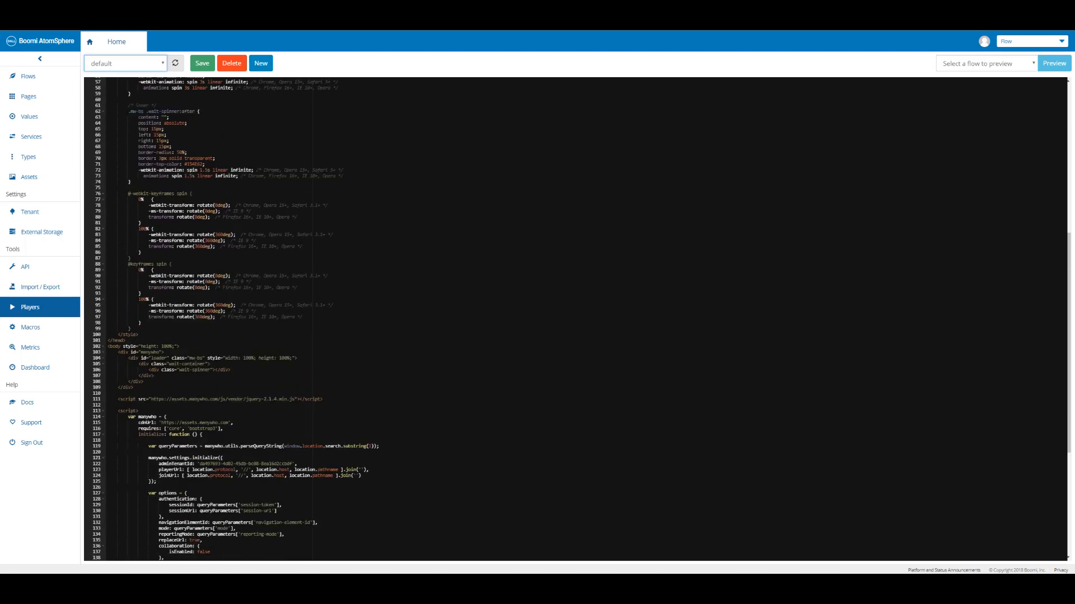
pyautogui.scroll(3)
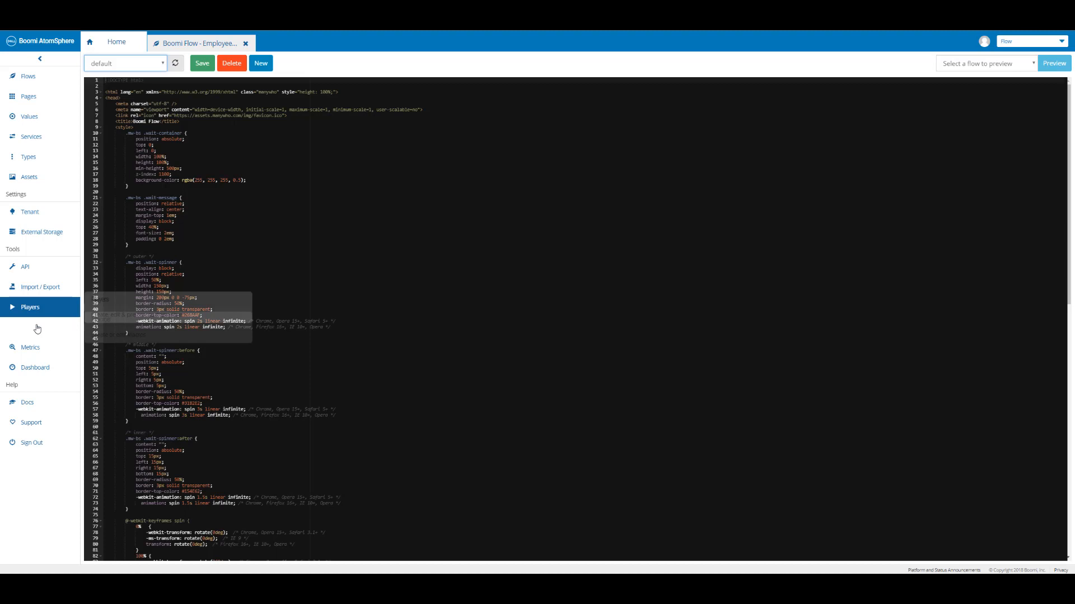
# Bring up the Macros editor with no macro loaded.
pyautogui.click(30, 327)
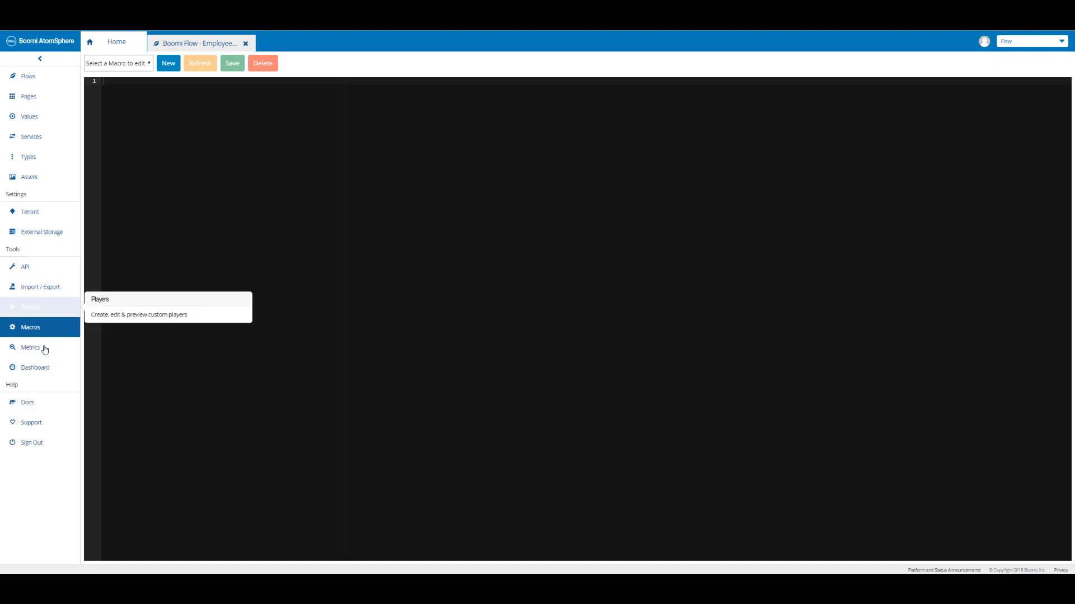
pyautogui.moveTo(44, 349)
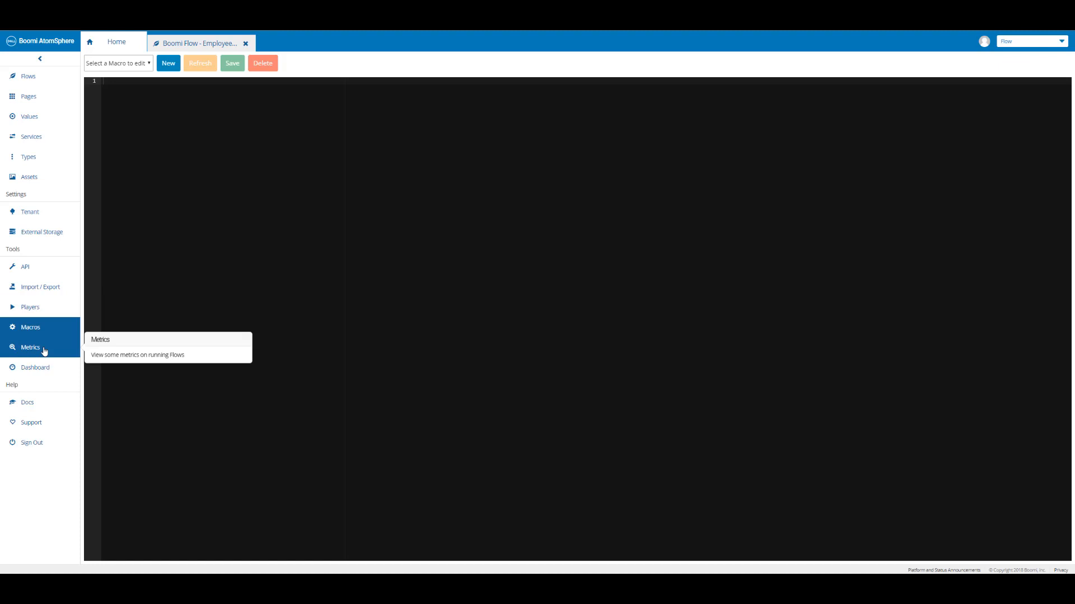
# Show the Metrics page charting states created and service requests.
pyautogui.click(30, 347)
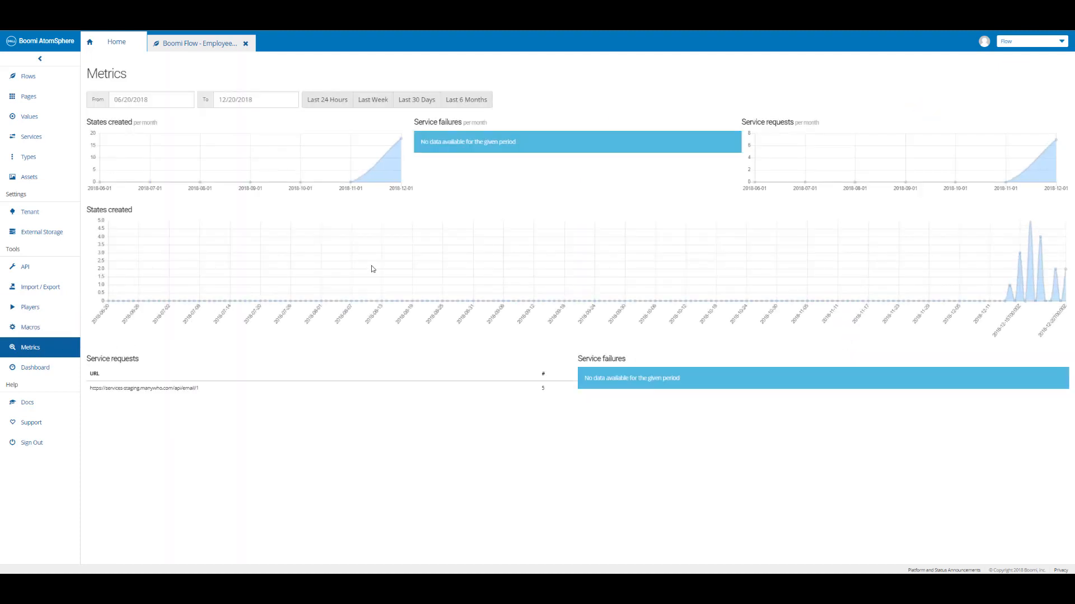
pyautogui.moveTo(455, 219)
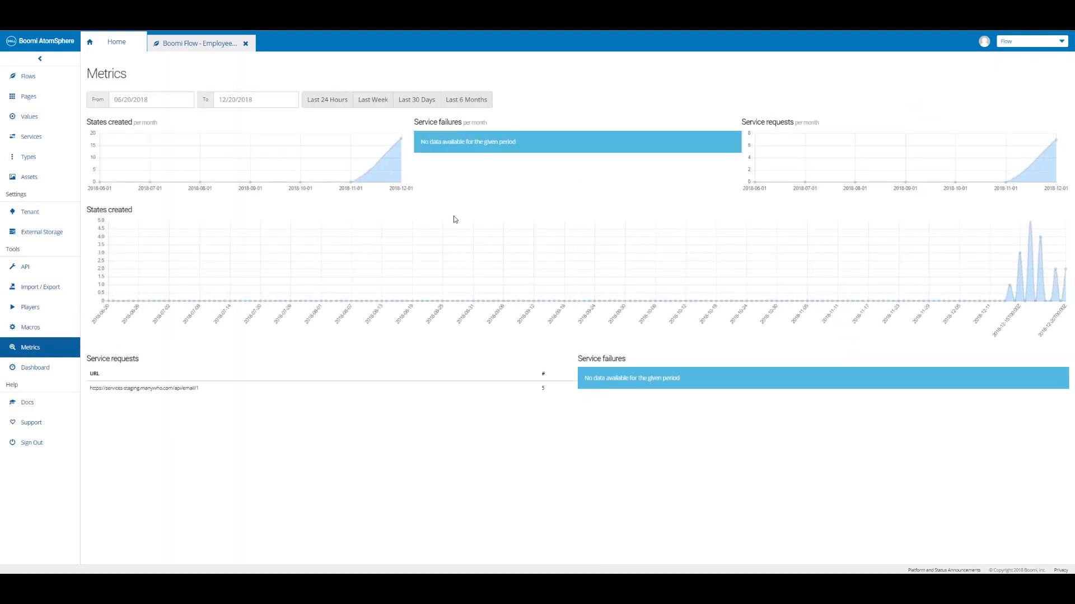
pyautogui.moveTo(863, 211)
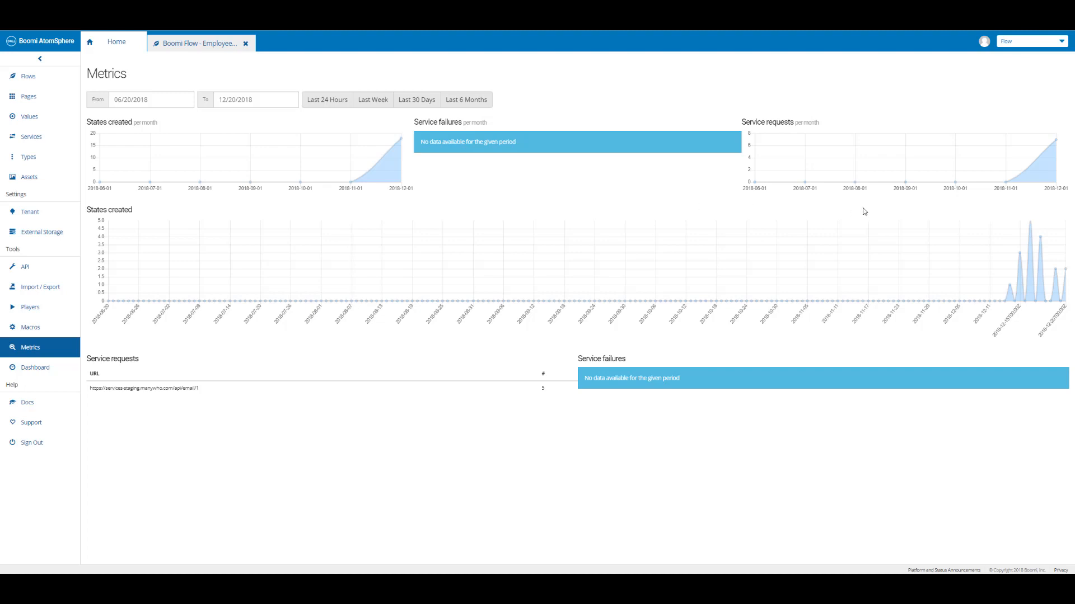
pyautogui.moveTo(325, 430)
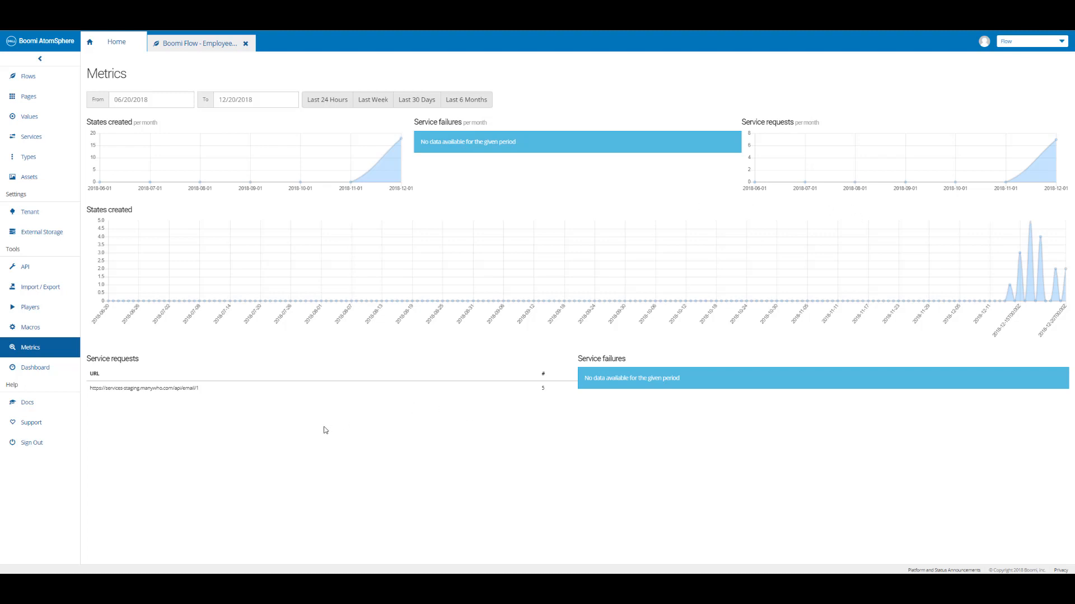
pyautogui.moveTo(172, 215)
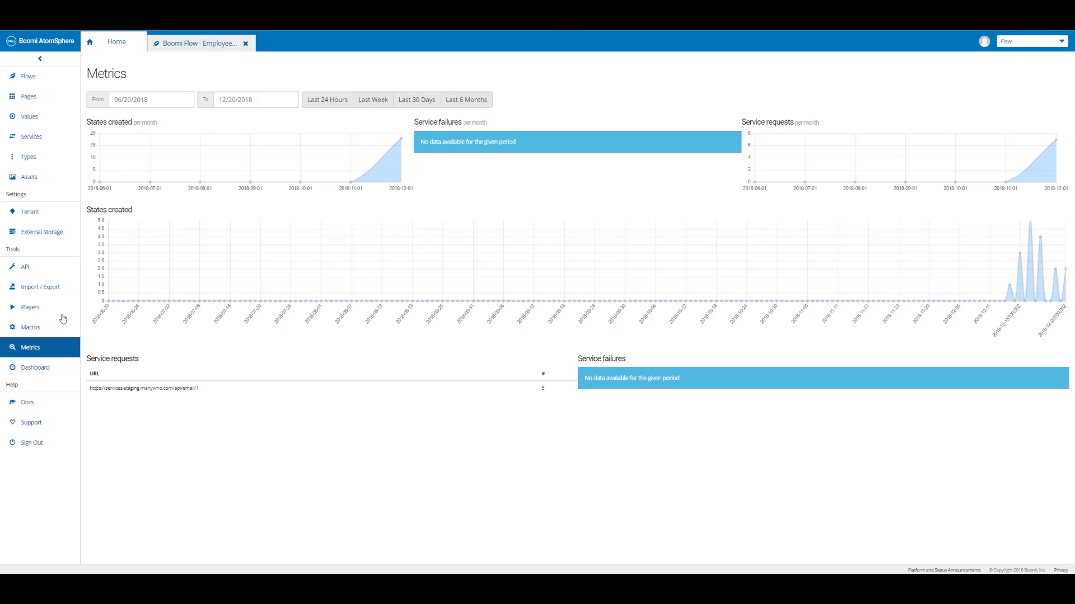
pyautogui.moveTo(36, 368)
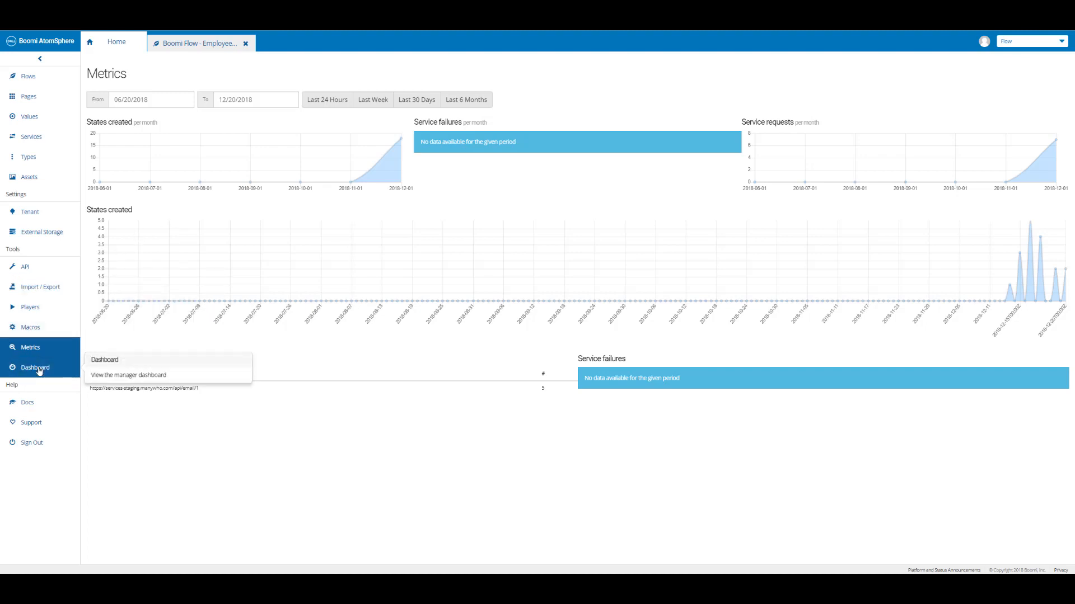
# Open the Flow Dashboard charting launches of the two Employee App flows.
pyautogui.click(35, 367)
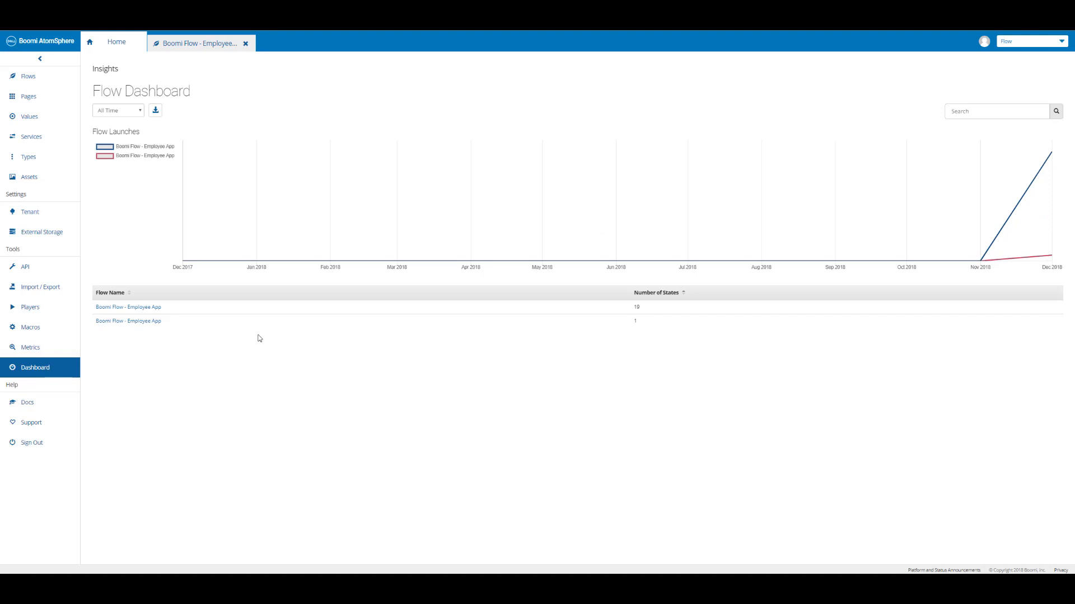
pyautogui.moveTo(628, 317)
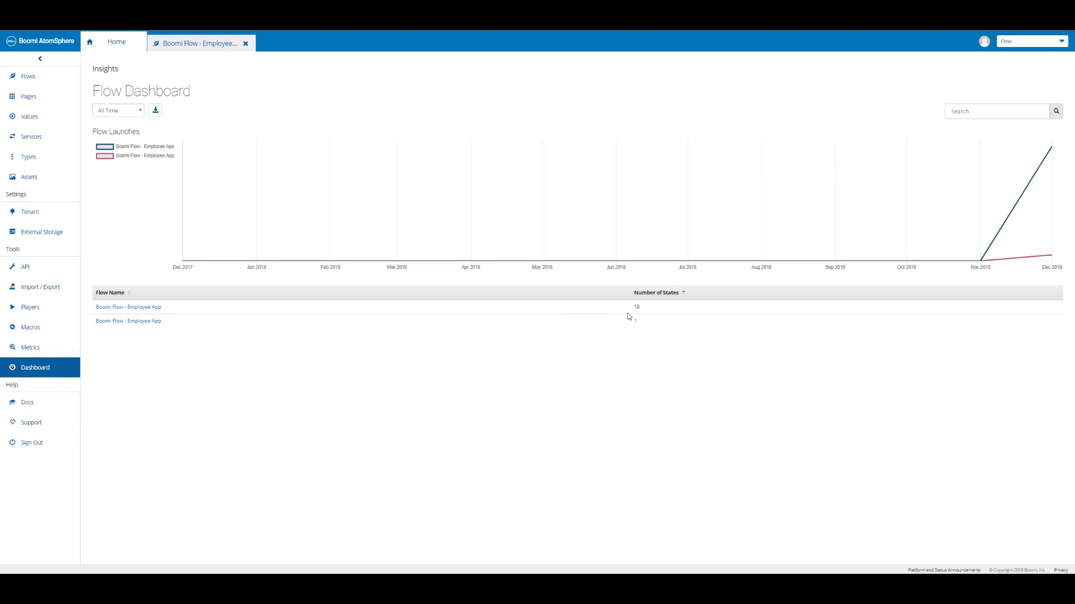
pyautogui.moveTo(807, 314)
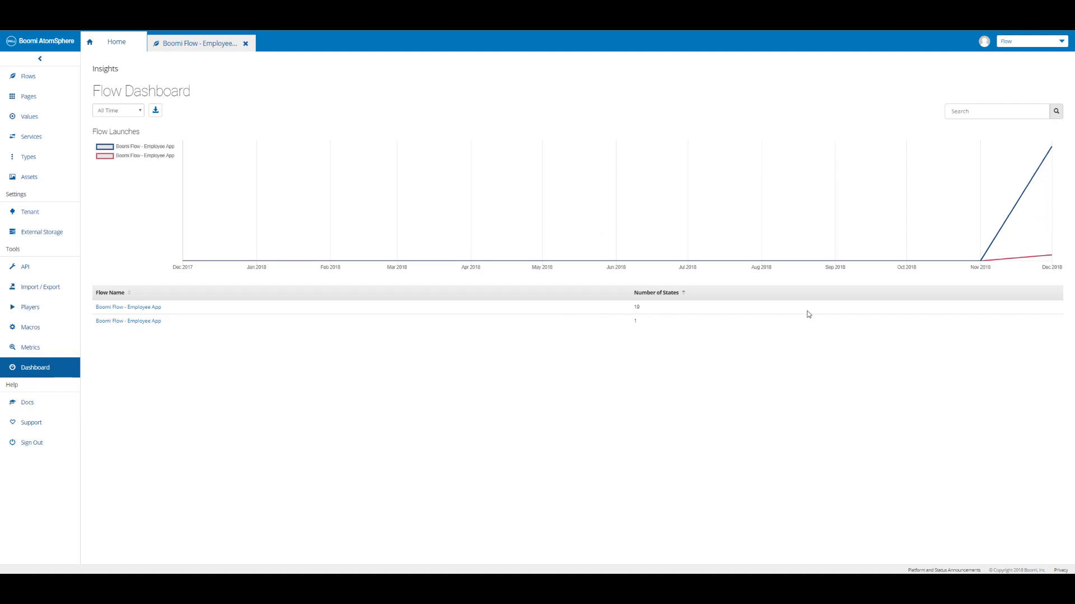
pyautogui.moveTo(36, 403)
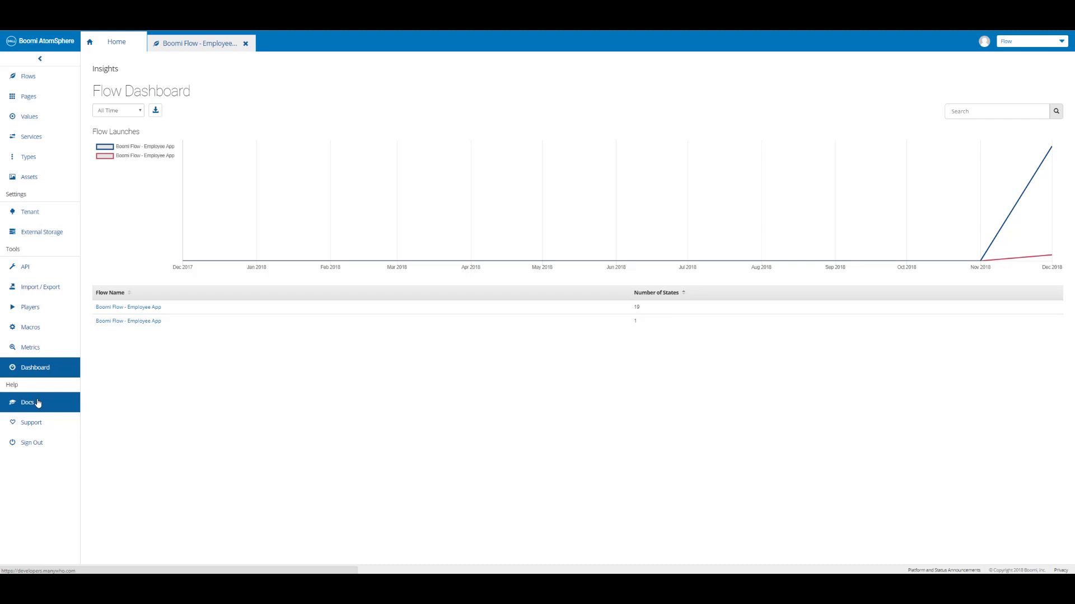
pyautogui.click(27, 403)
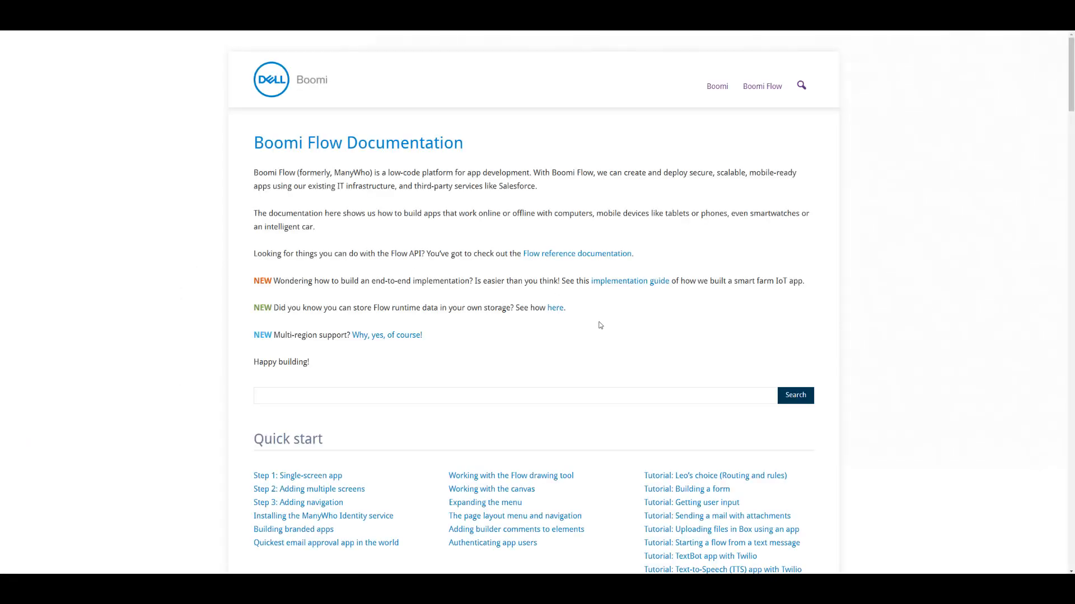
pyautogui.scroll(-3)
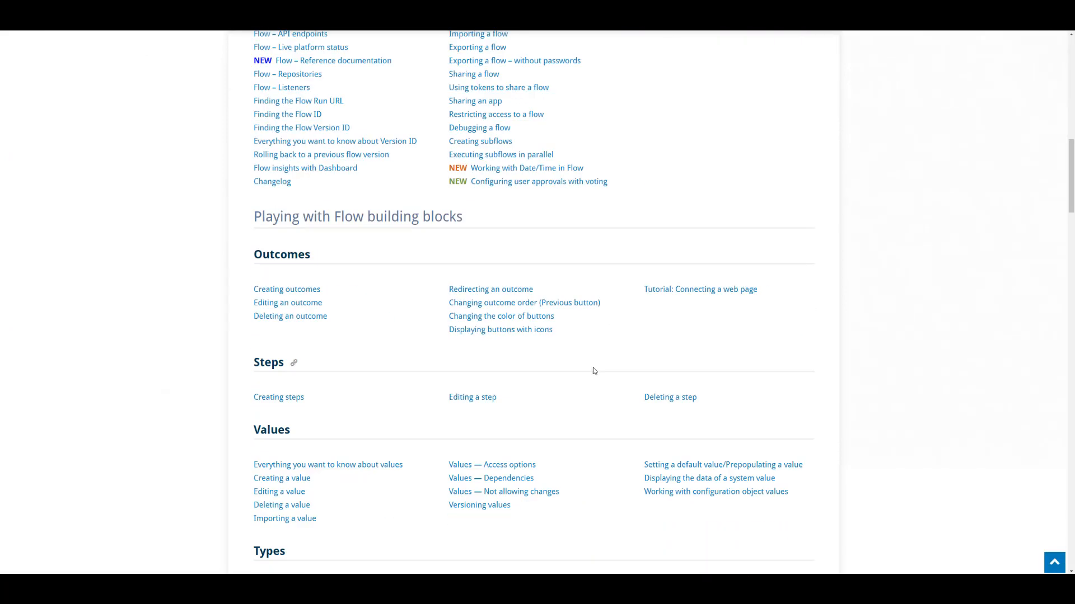
pyautogui.scroll(-3)
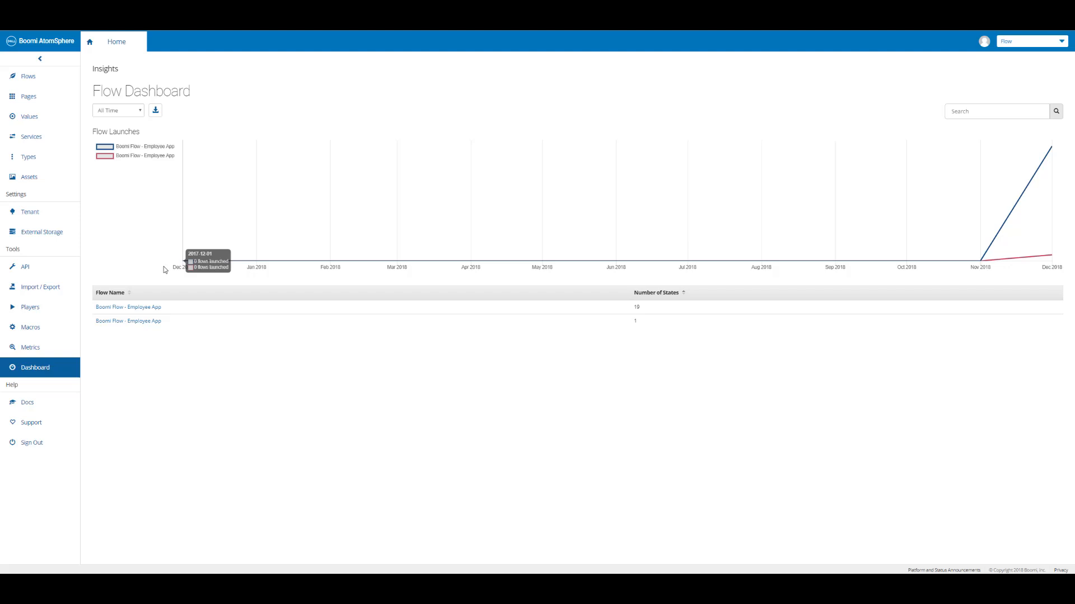
pyautogui.moveTo(28, 77)
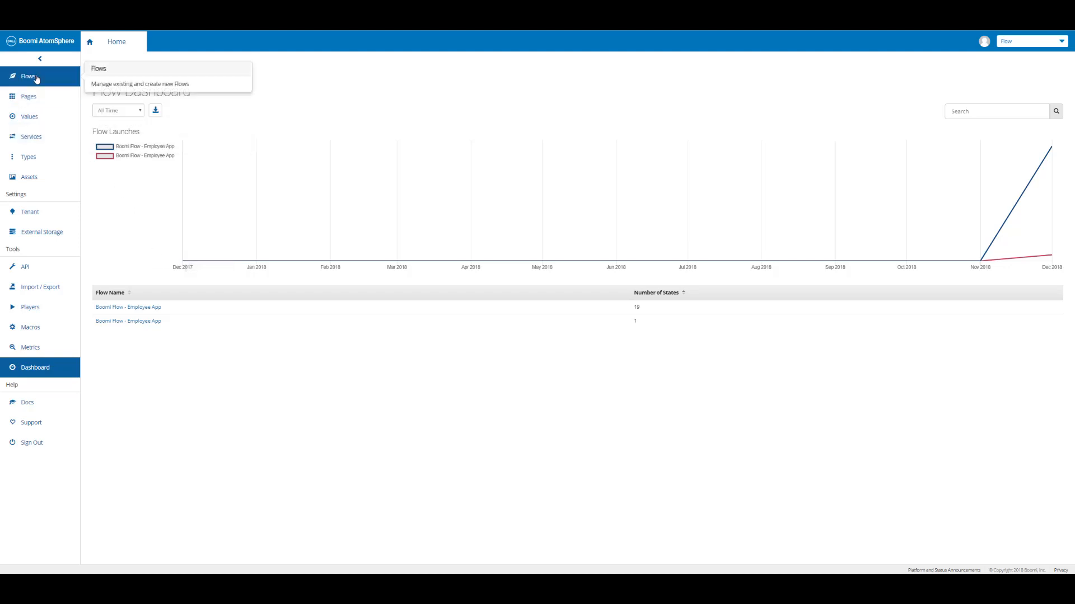